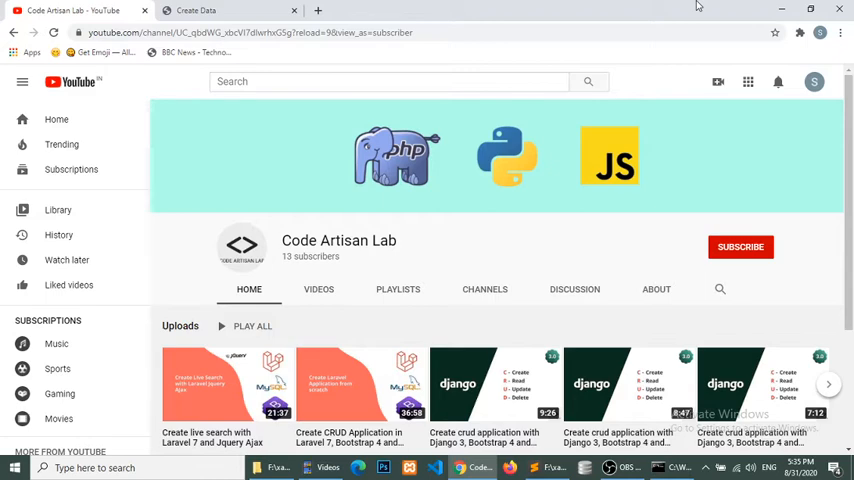
mouse_move(728, 150)
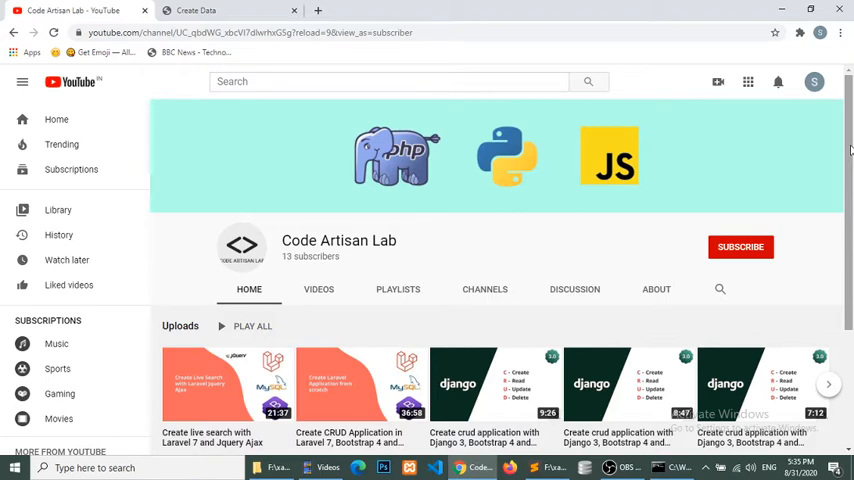
Bring up the Chrome tab showing the employee create form at 127.0.0.1:8000/employee/create
scroll("down", 3)
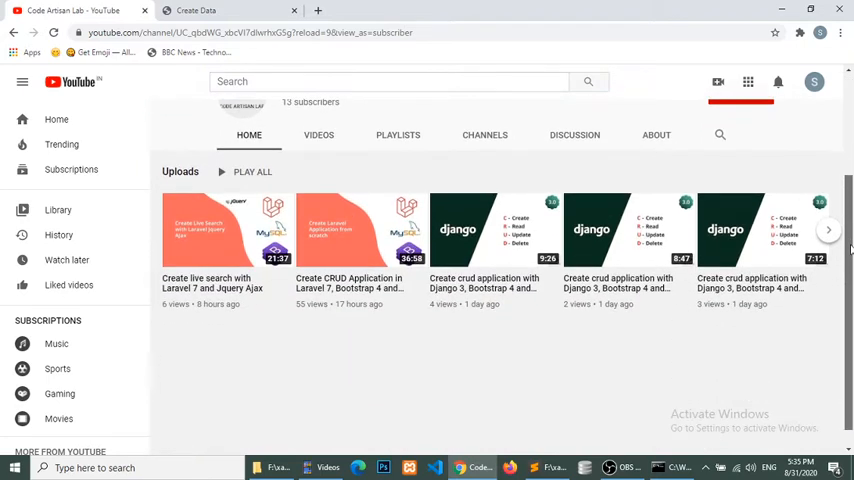
scroll("up", 3)
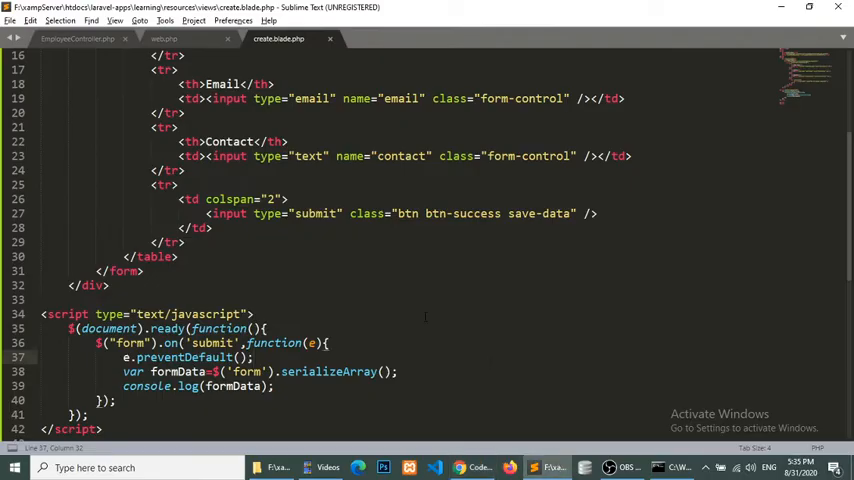
left_click(460, 468)
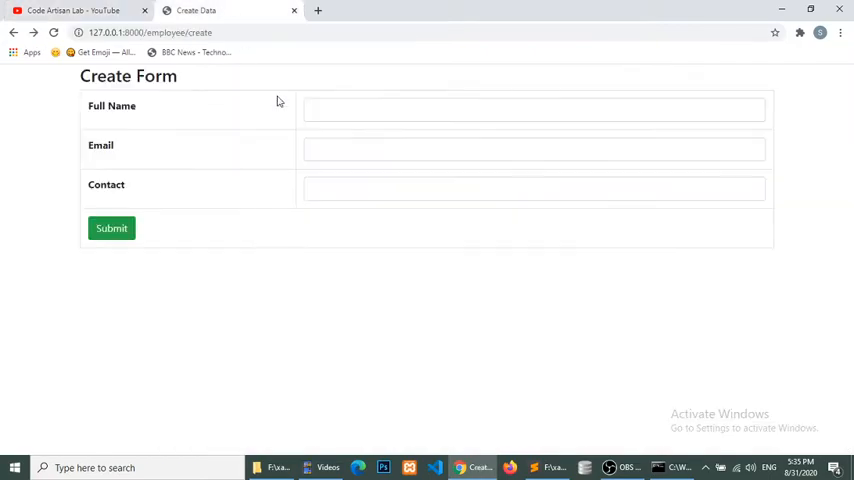
left_click(532, 468)
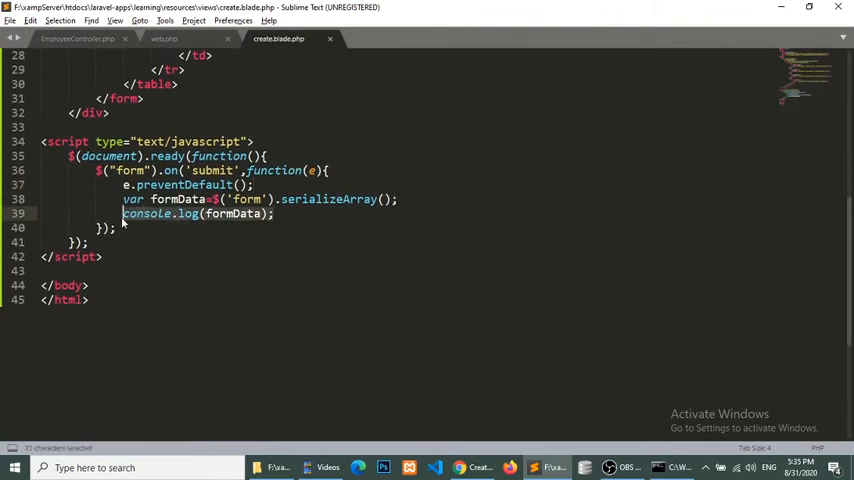
Start an // Ajax Functionality block with $.ajax whose url is {{ url('employee/create') }}
type("// Aja")
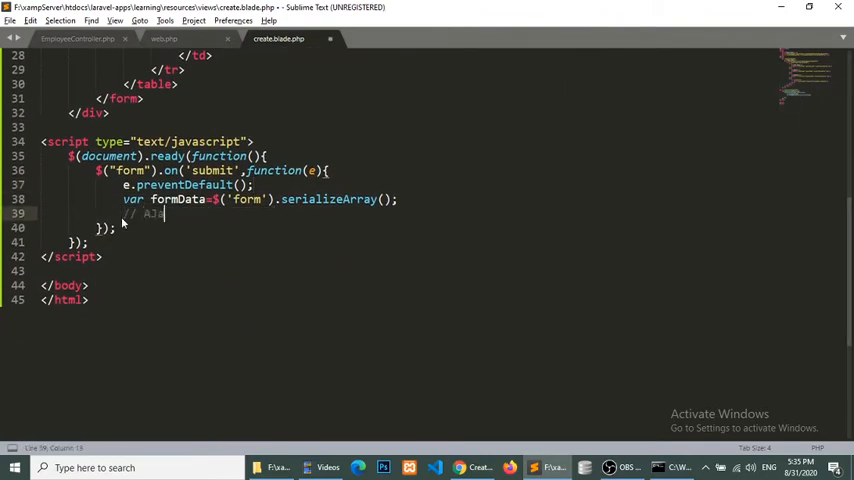
type("ax")
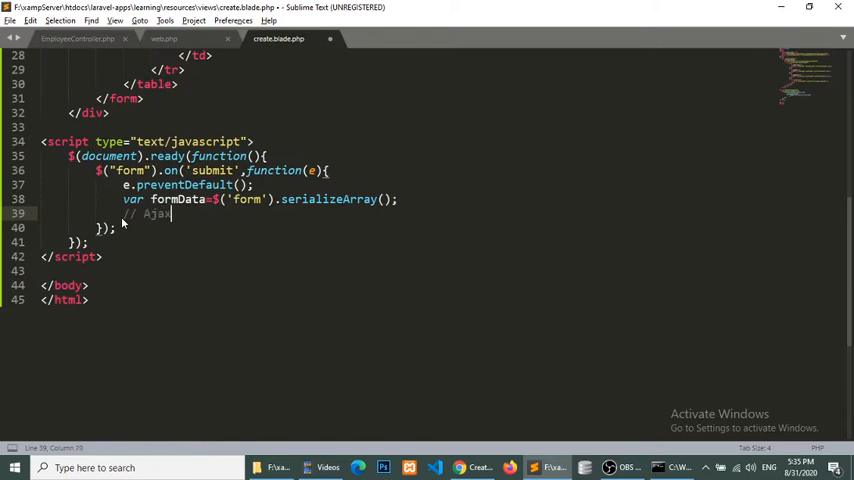
type("Functionality")
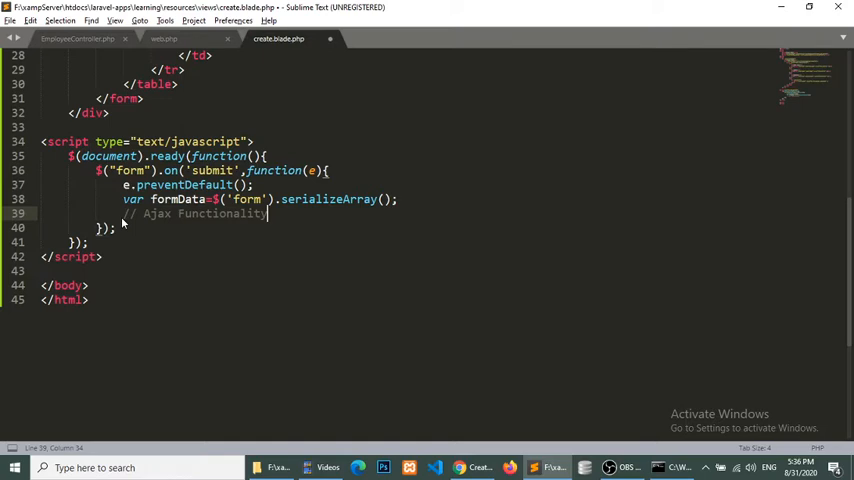
type("$.ajax()")
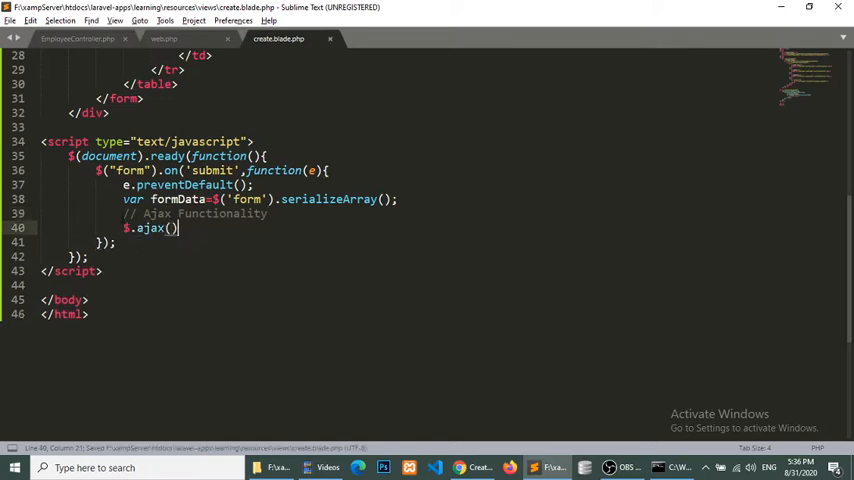
type("({")
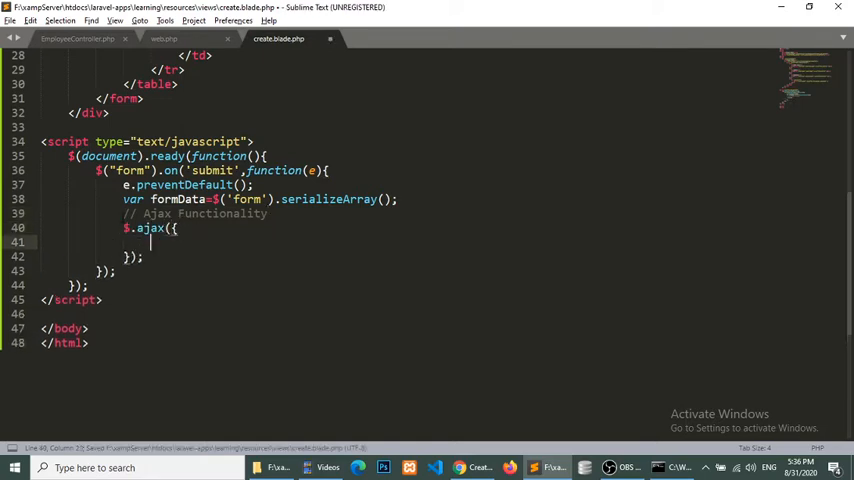
type("url")
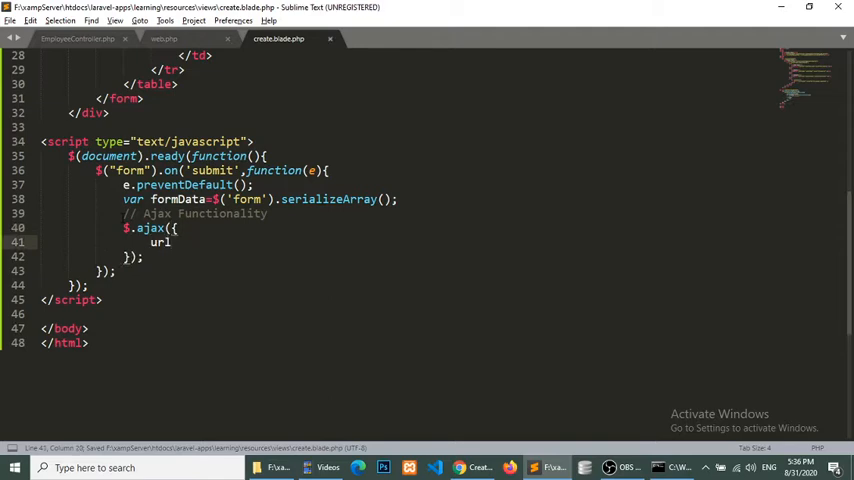
type(":'{{'")
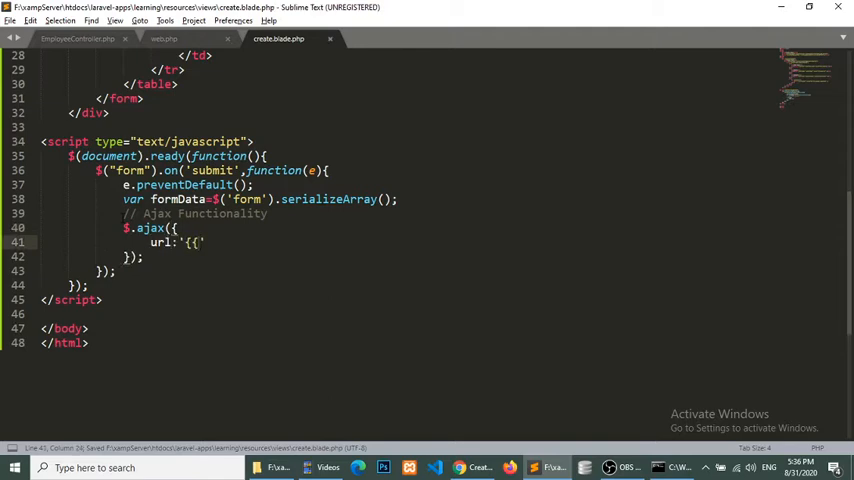
type("}}")
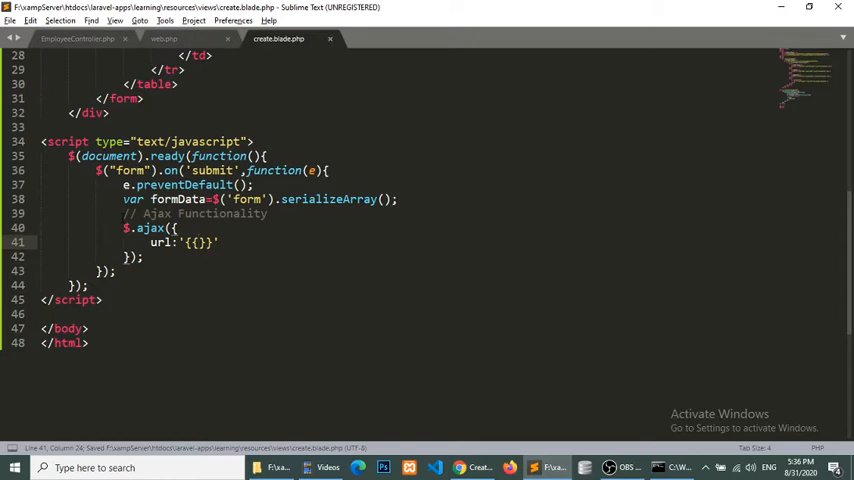
type("url()")
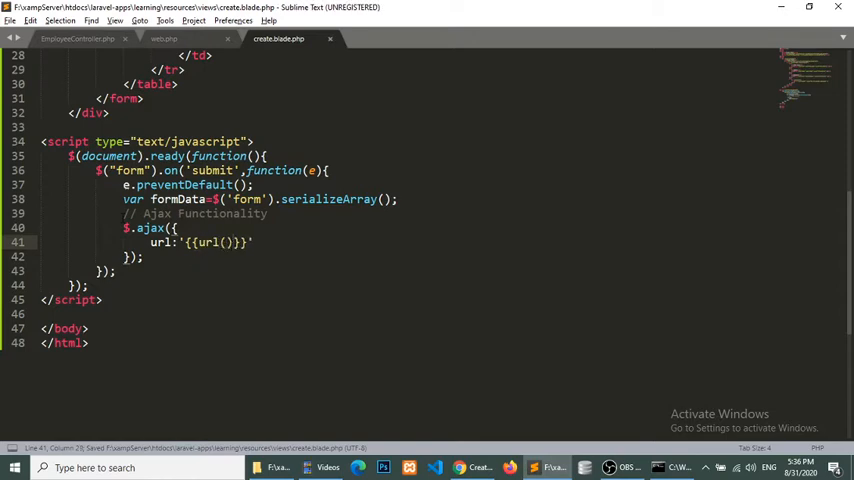
type("''")
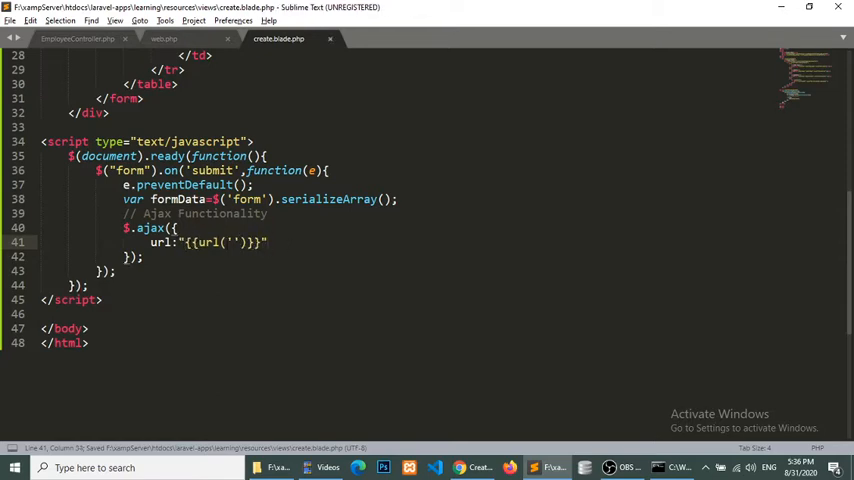
type("employee/create")
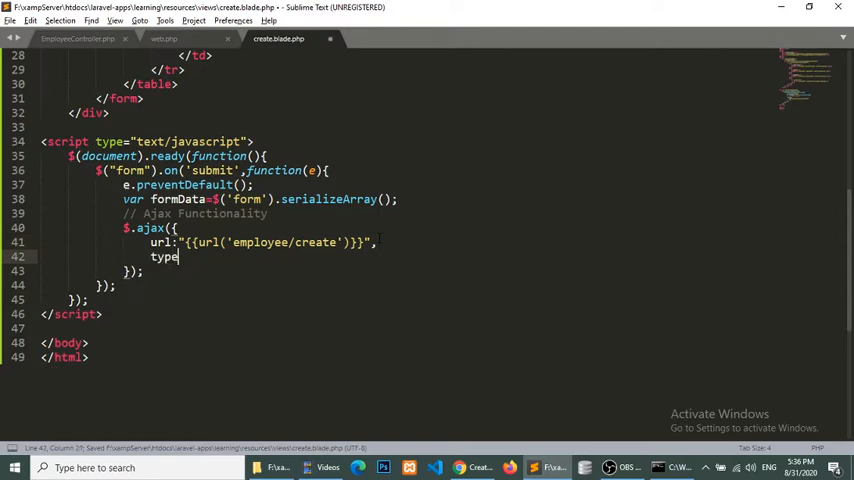
Give the AJAX call type 'post', data formData, dataType 'json' and a beforeSend function
type(":'post',")
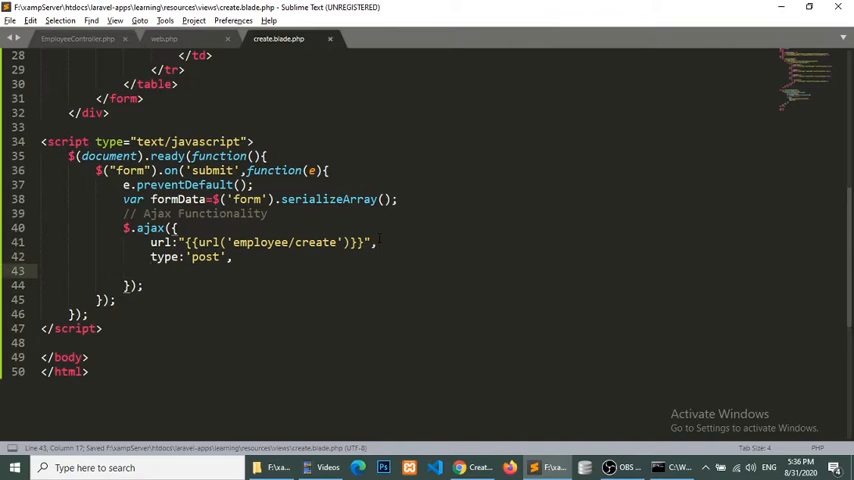
type("data:")
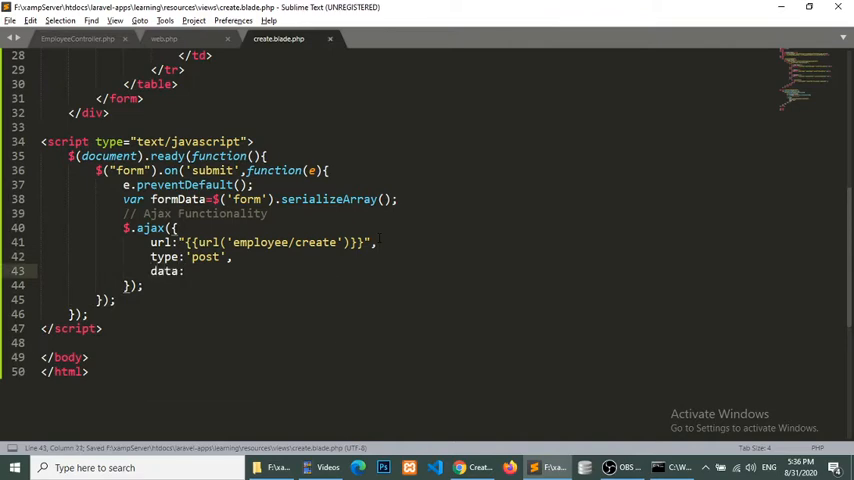
type("formData,")
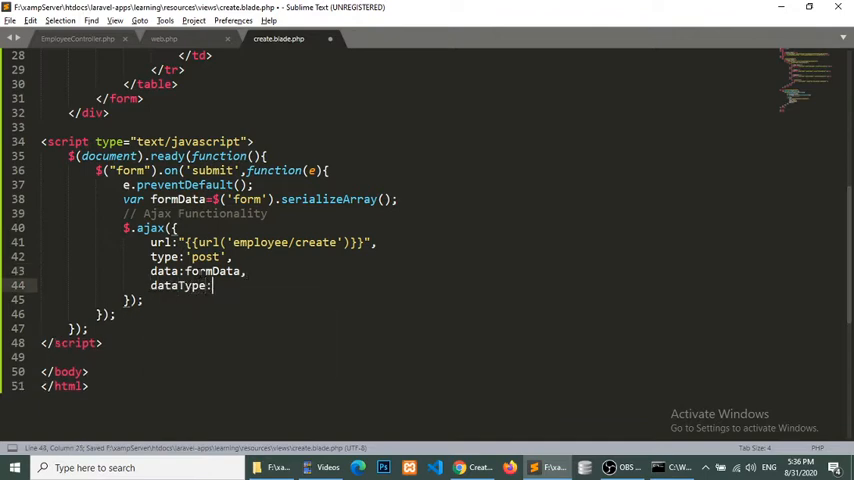
type("'json',")
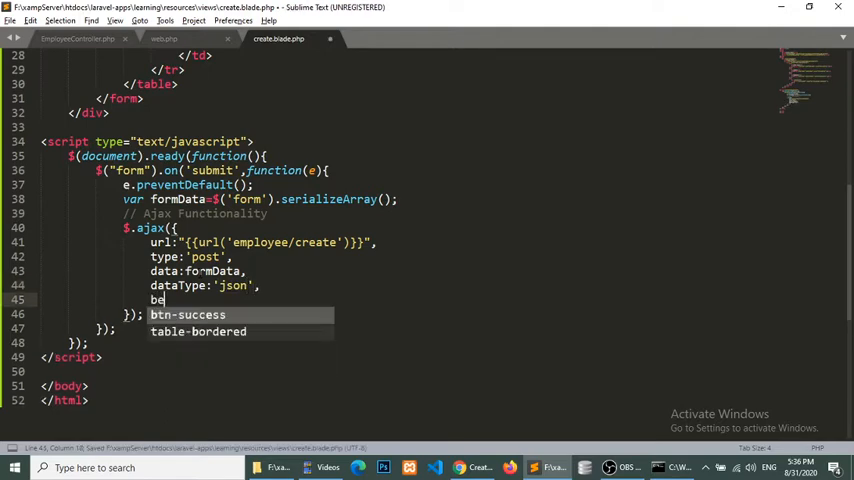
type("foreSend")
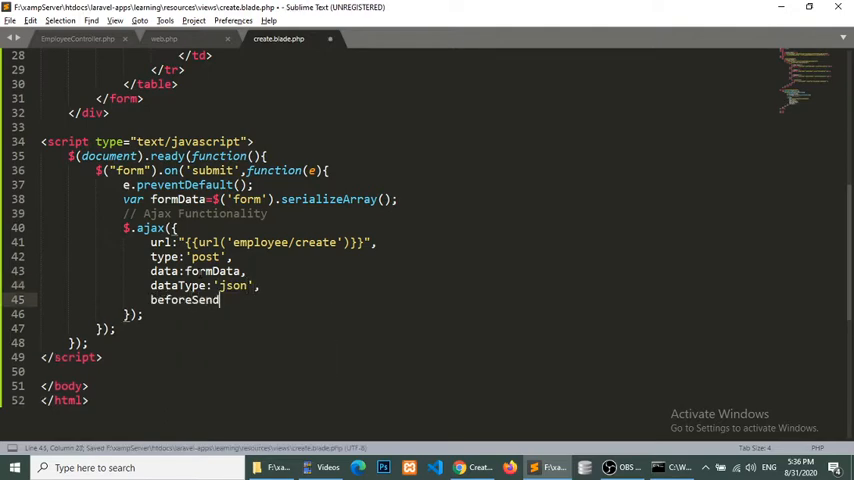
type(":function(){")
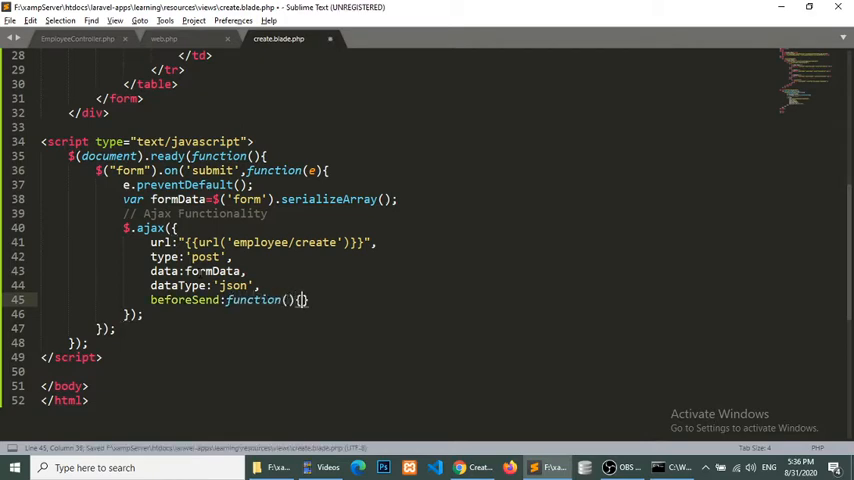
In beforeSend, add class 'disabled' to .save-data and set its text to 'Loading...', then begin success
scroll("up", 3)
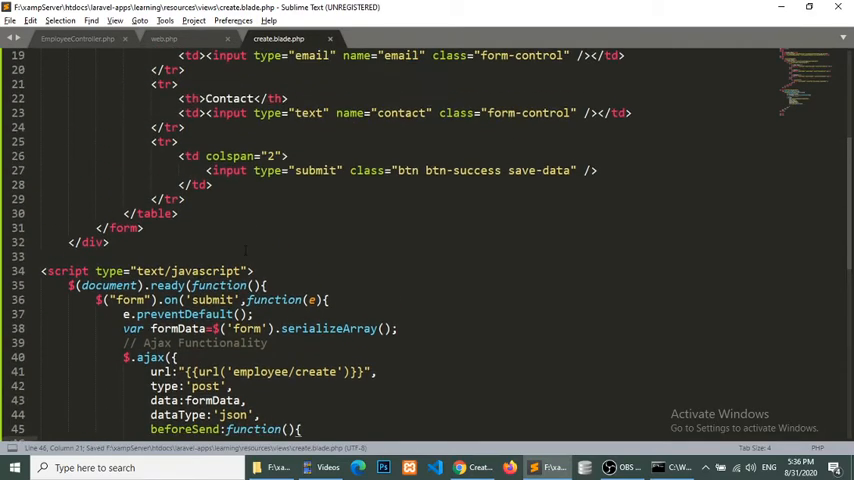
double_click(540, 170)
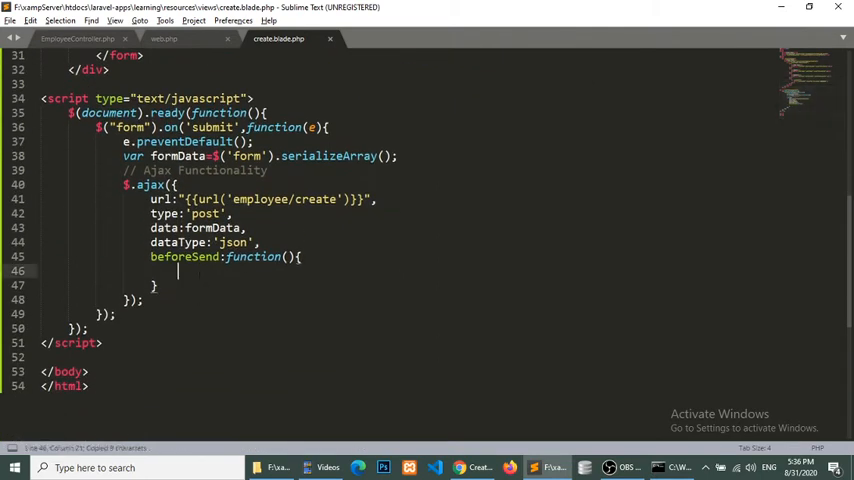
type("$(\"\")")
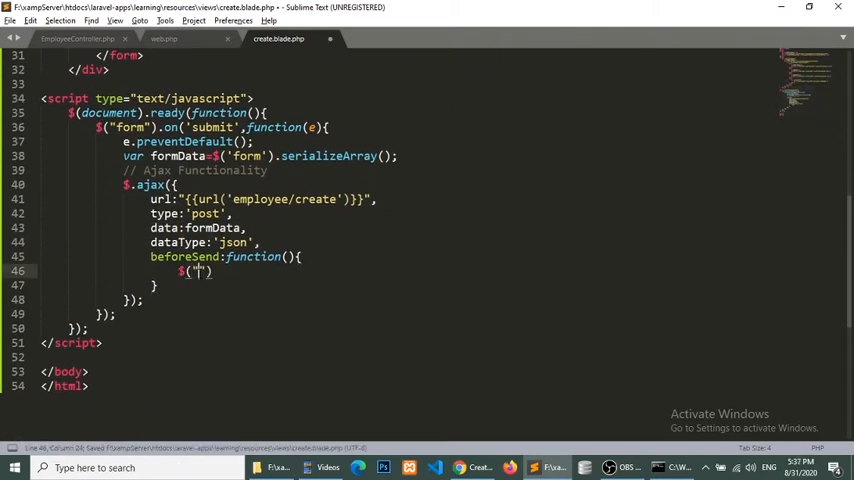
type(".save-data")
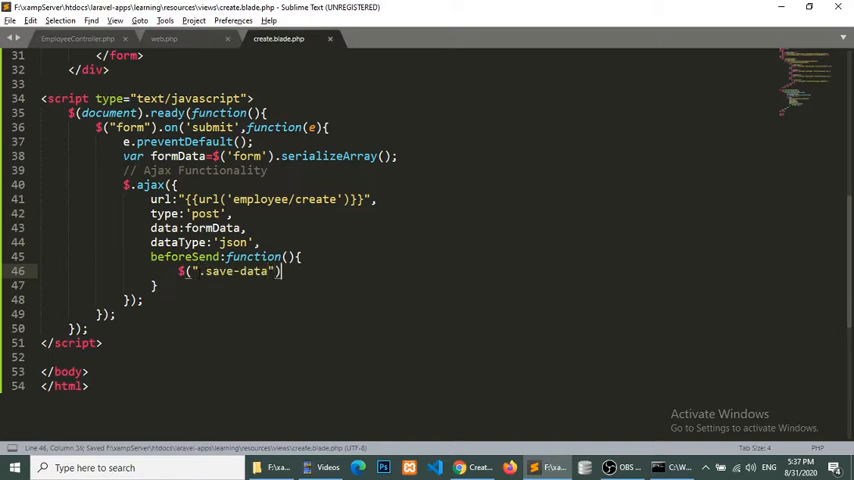
type(".addClass('disable');")
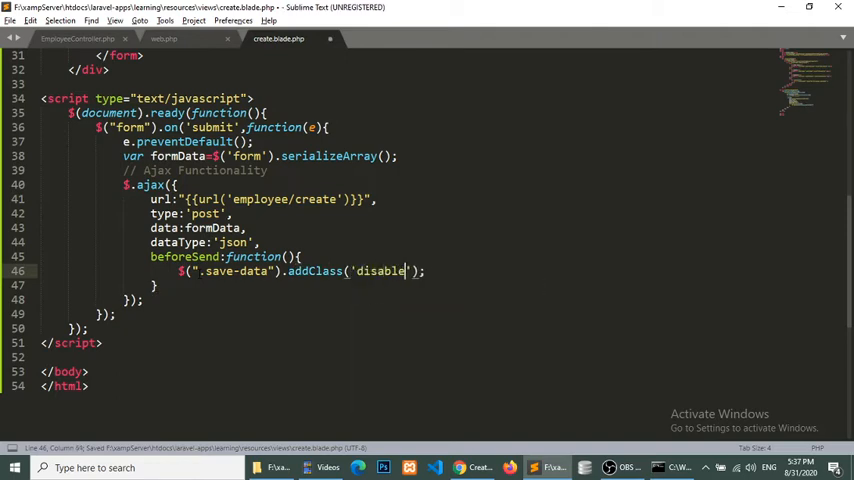
type("d")
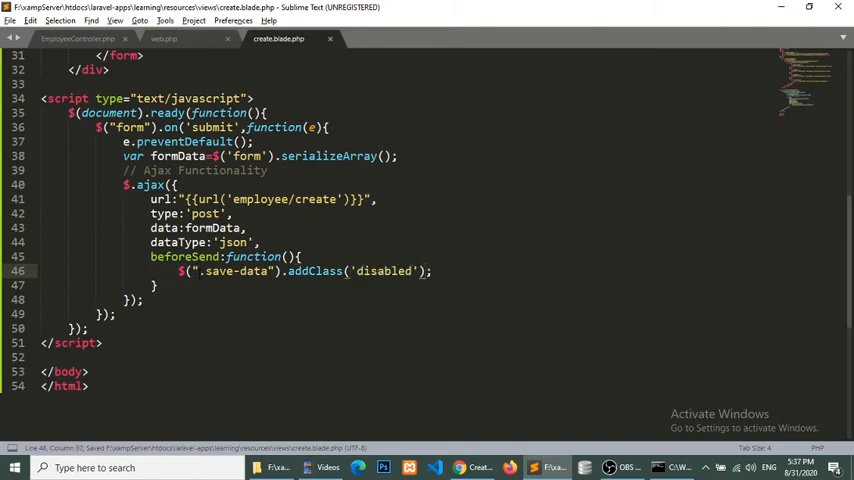
type(".text()")
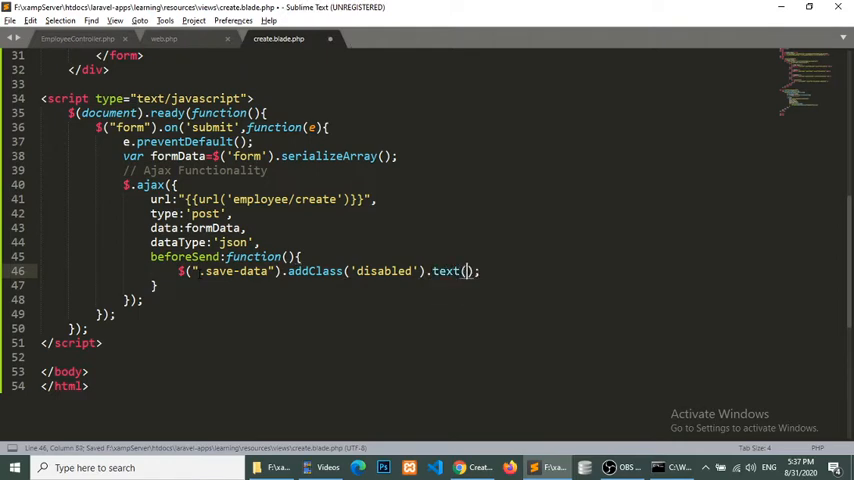
type("Load")
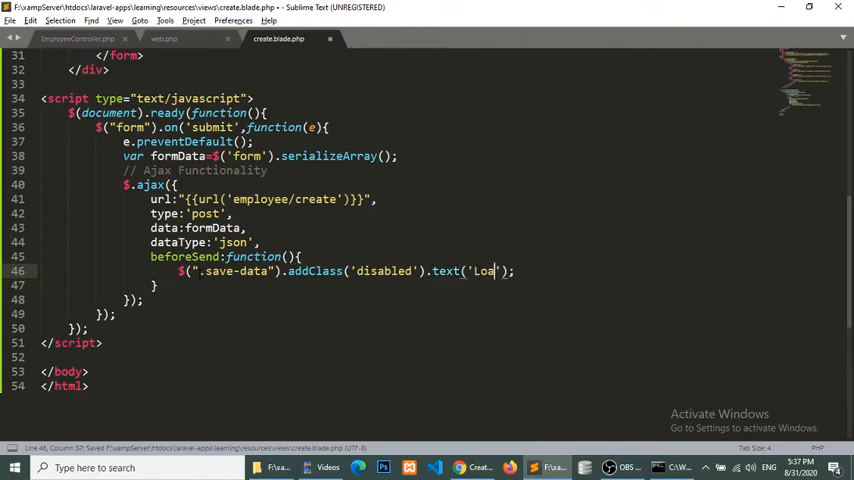
type("ding...")
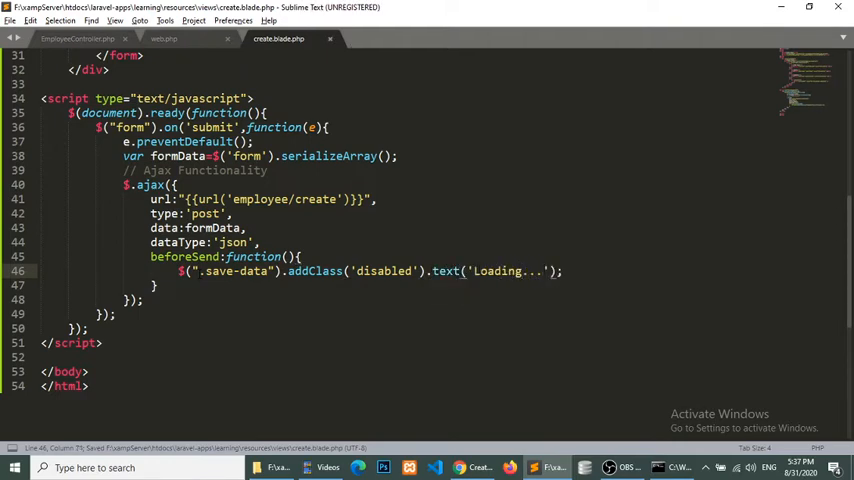
type("},su")
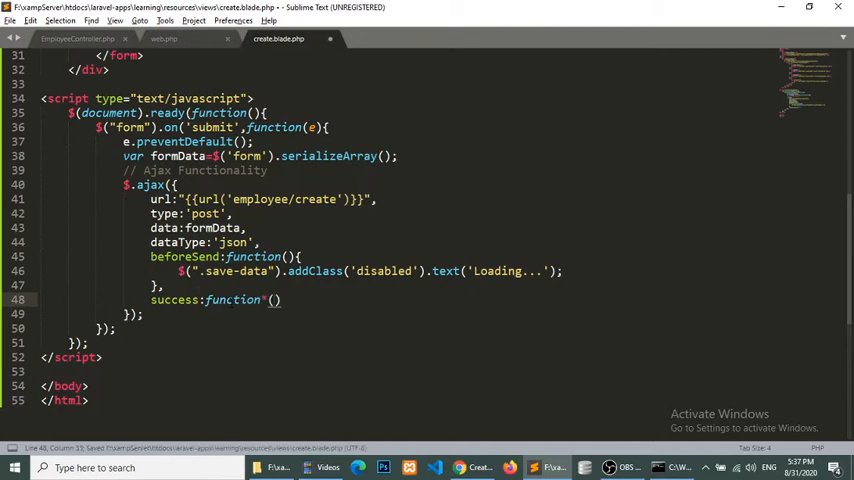
Write success(res) removing the disabled class from .save-data and setting its text to 'Submit'
type("res")
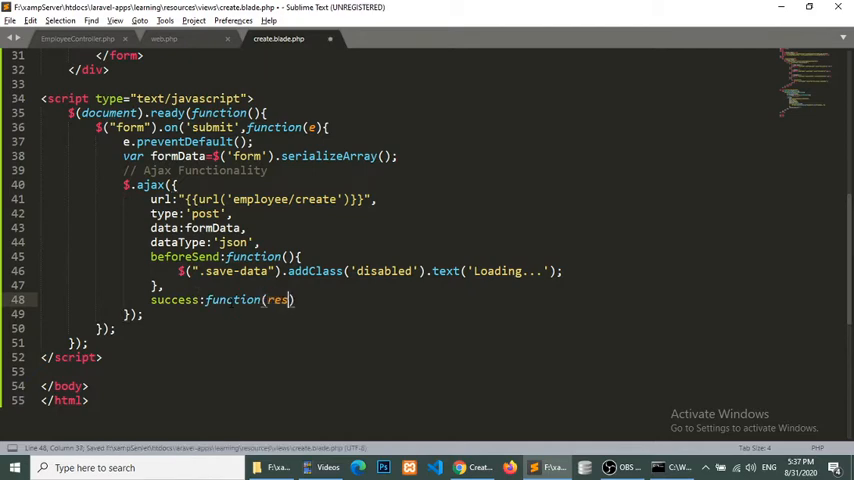
type("{")
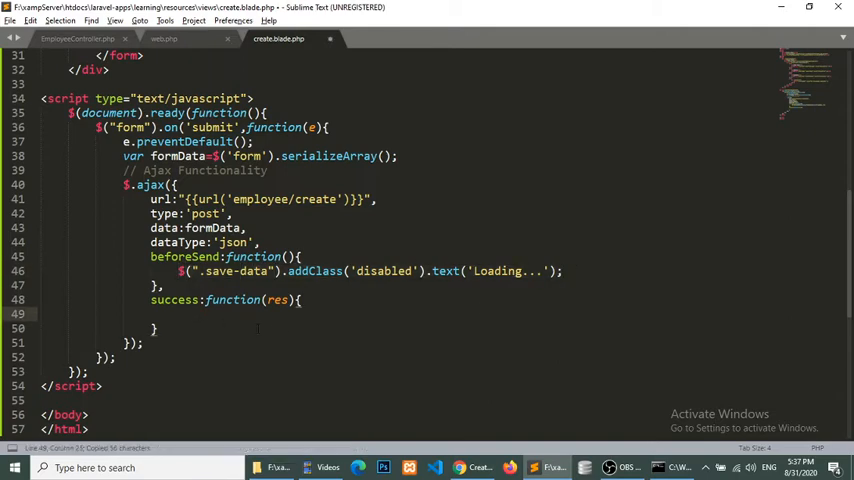
type("$(\".save-data\").addClass('disabled').text('Loading...');")
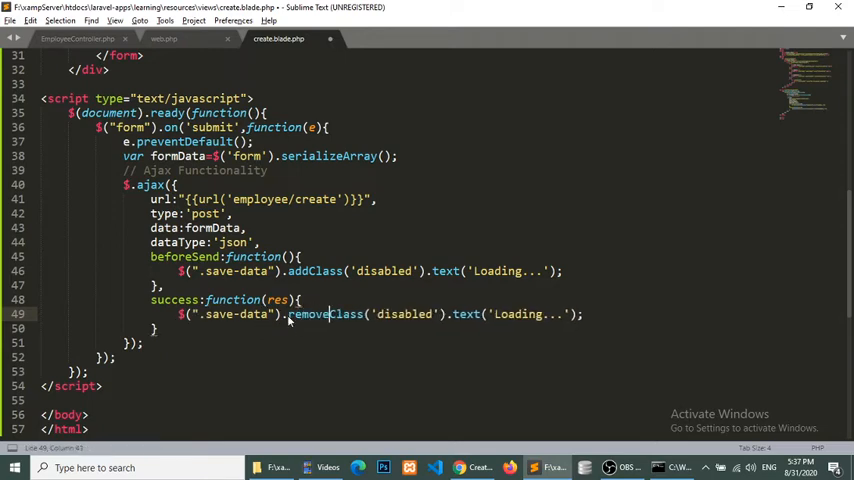
key("ctrl+s")
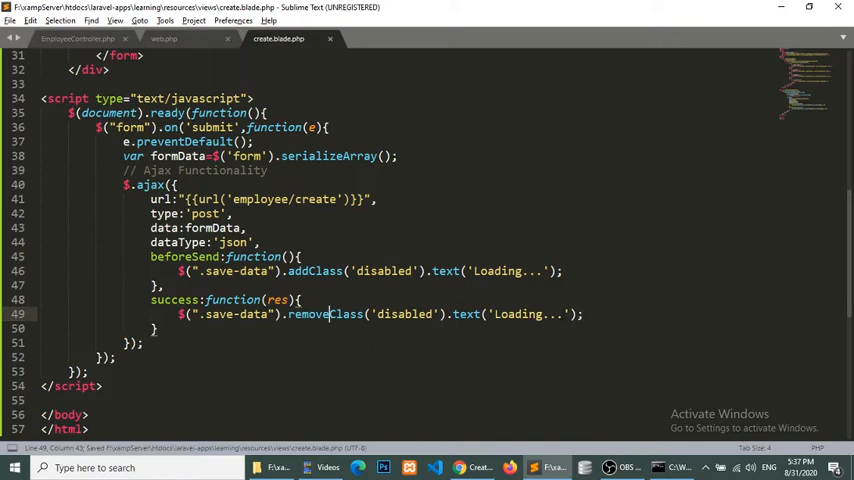
type("Subm")
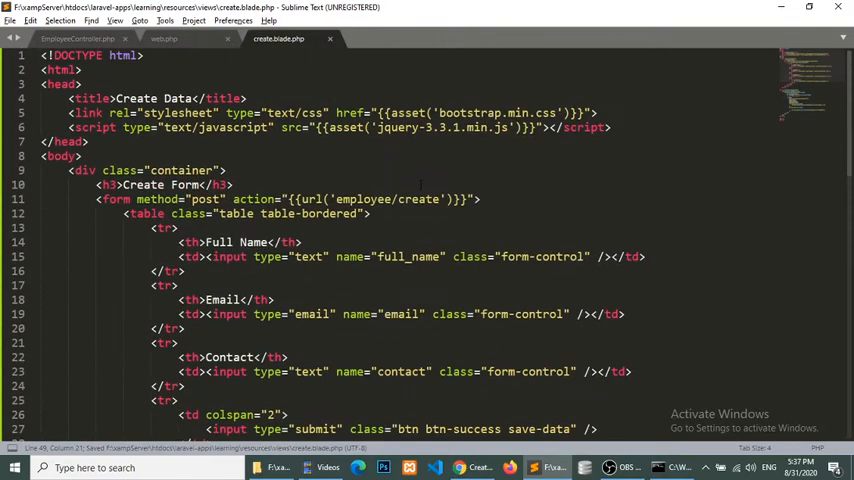
Insert <p class="ajax-res"></p> above the form and copy the ajax-res class name
type("p")
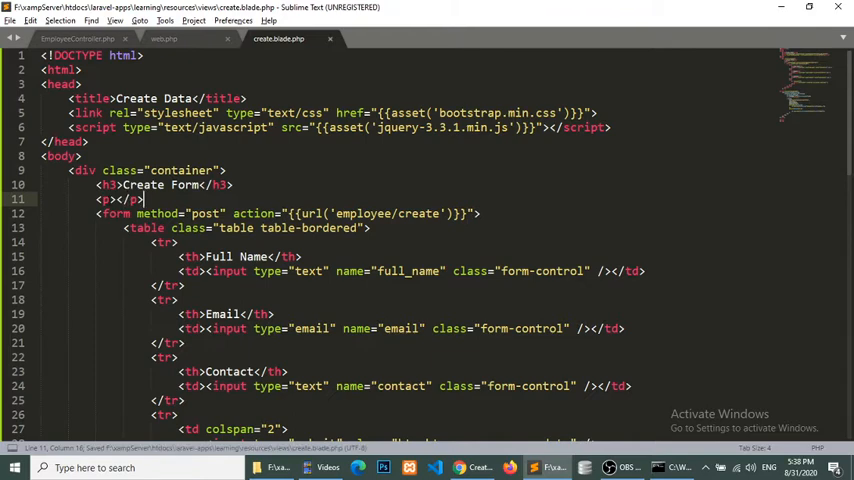
type("class=\"\"")
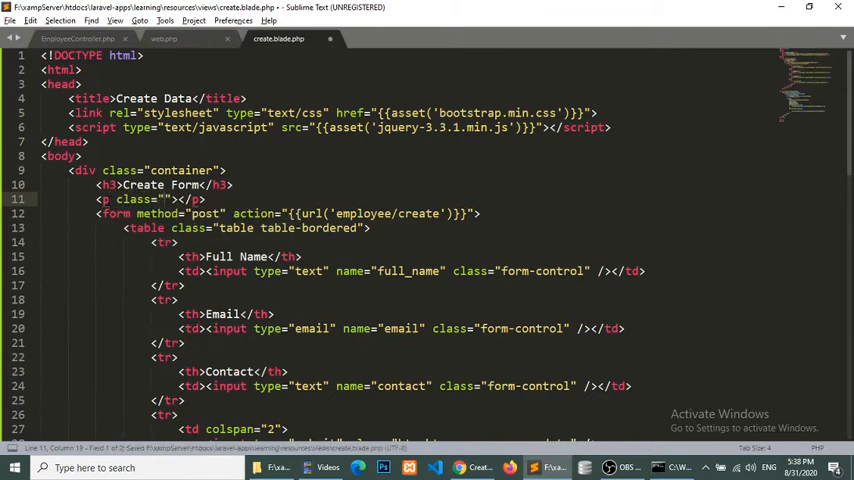
type("ajax-res")
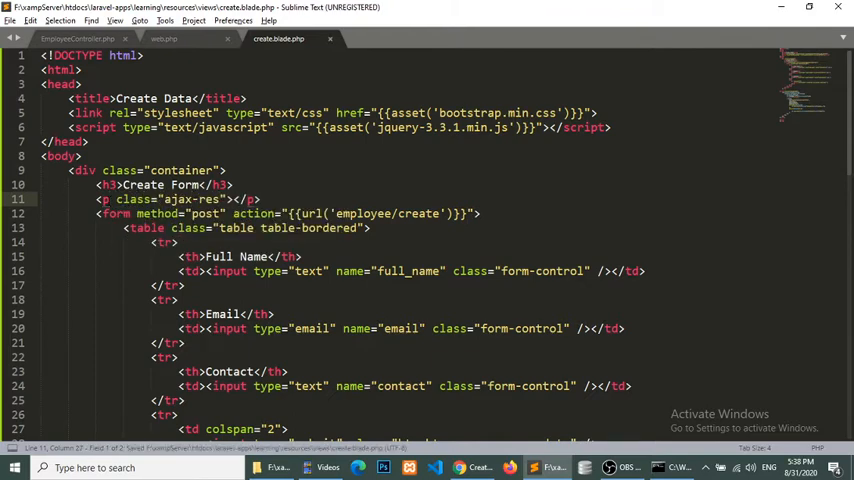
double_click(186, 200)
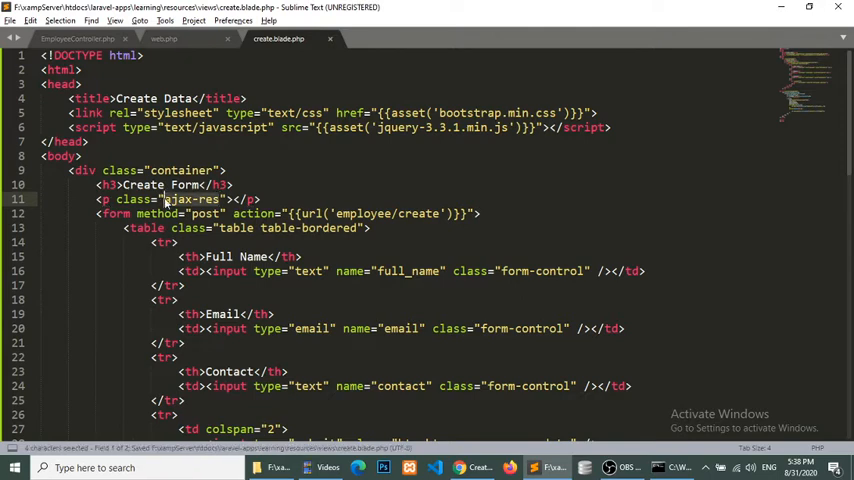
In success, set $(".ajax-res") text to 'Data has been added.'
scroll("down", 3)
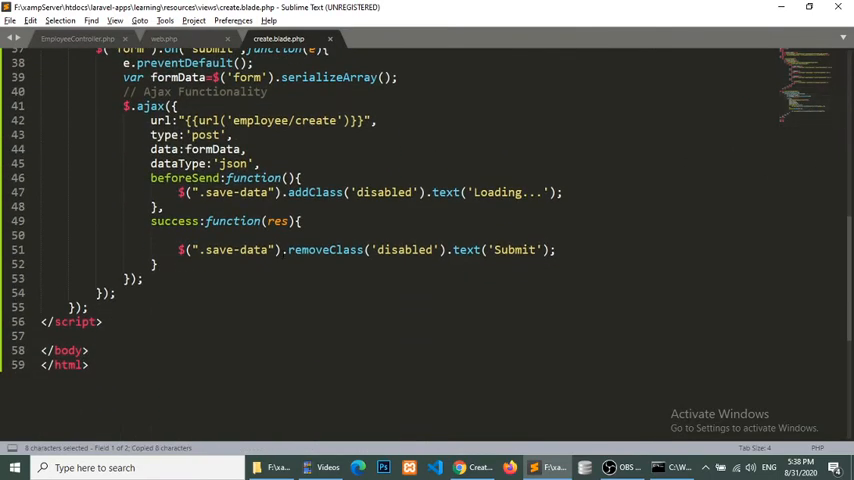
type("$()")
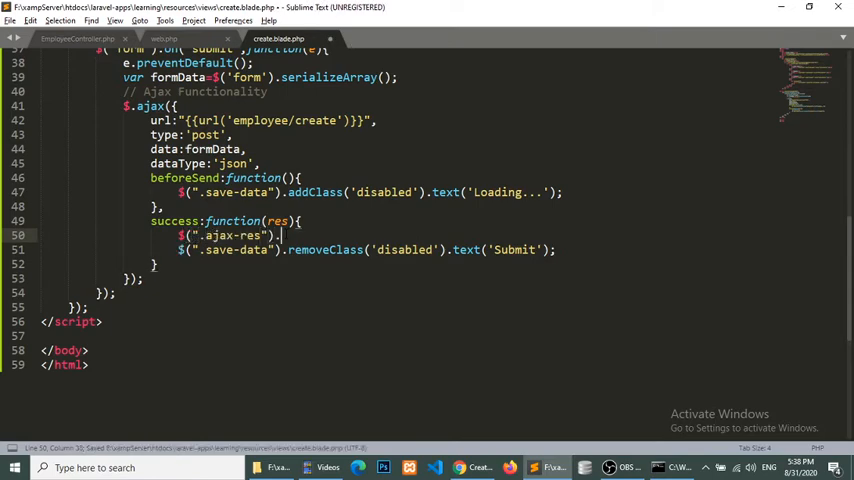
type("ht")
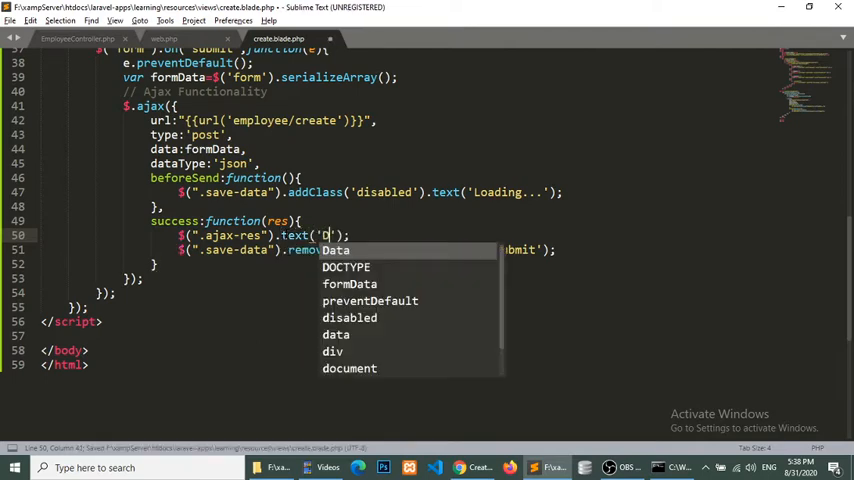
type("ata has been added.")
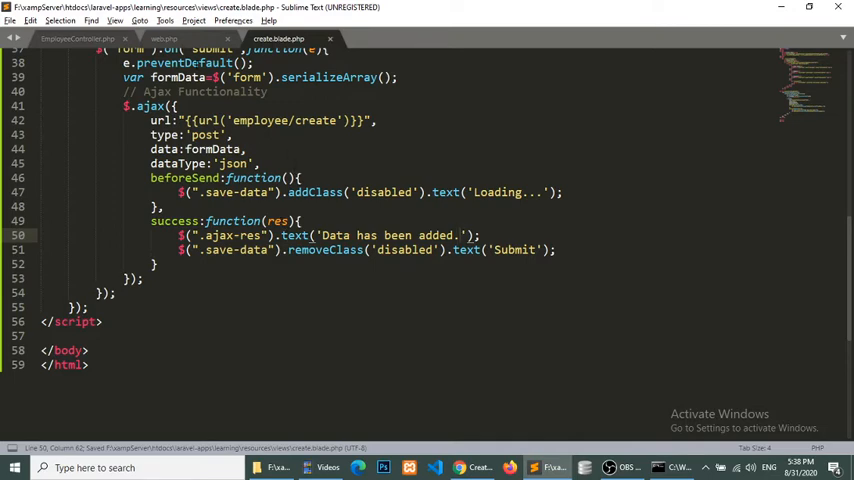
left_click(164, 38)
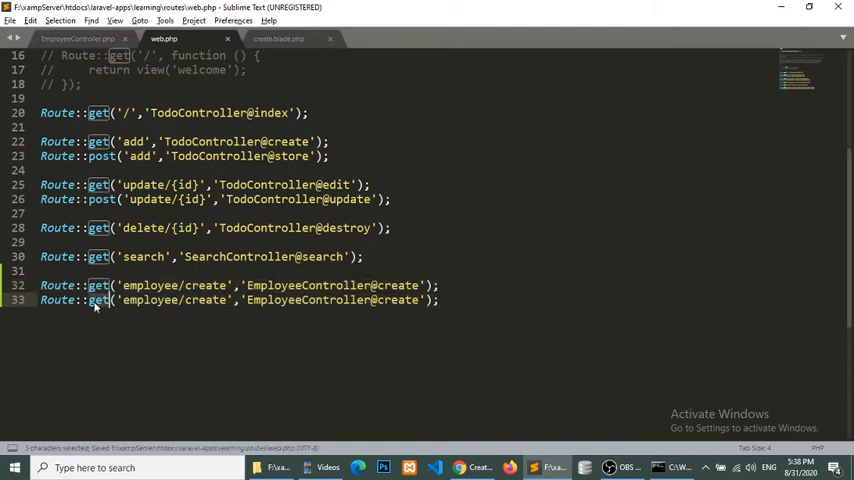
Change the second employee/create route to Route::post pointing at EmployeeController@store
type("post")
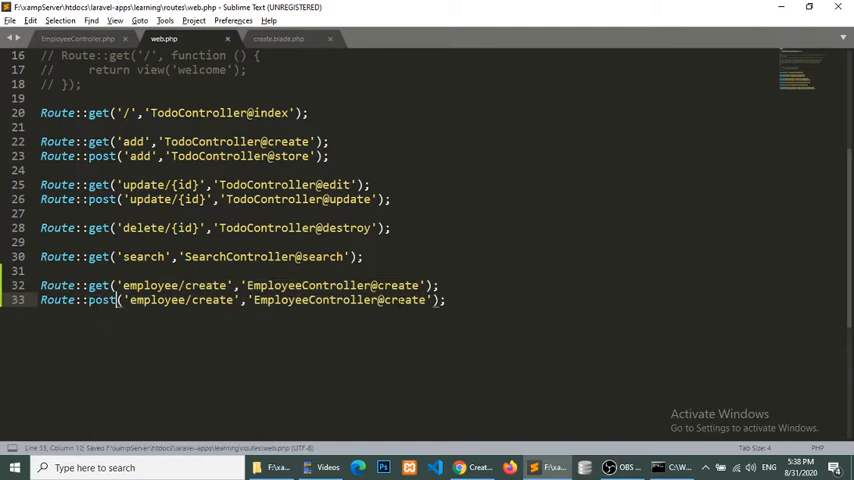
type("store")
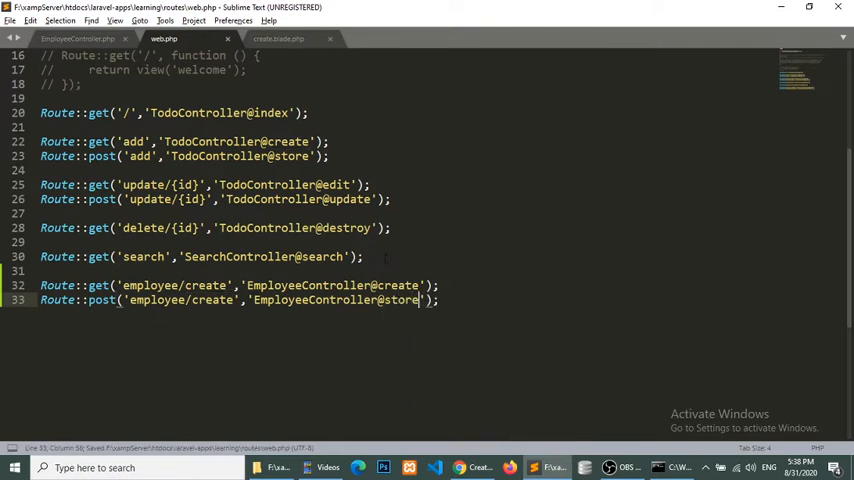
Add an empty function store(Request $request){ } below create() in EmployeeController
left_click(76, 38)
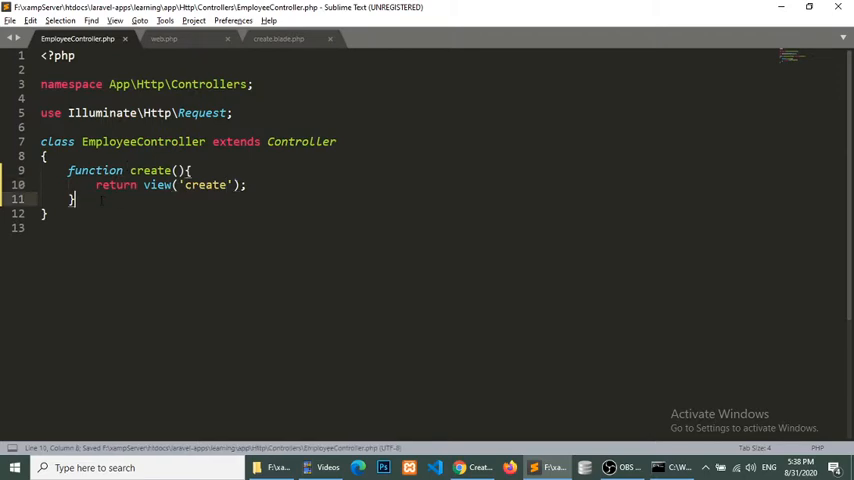
key("enter")
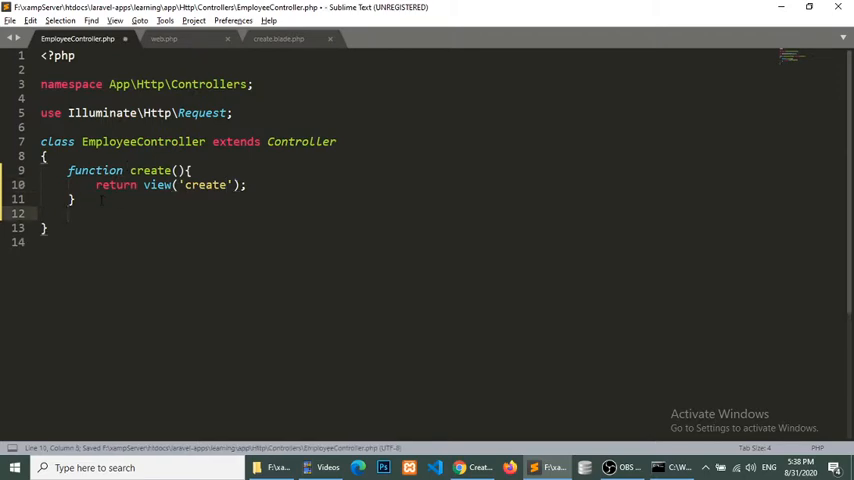
type("function store")
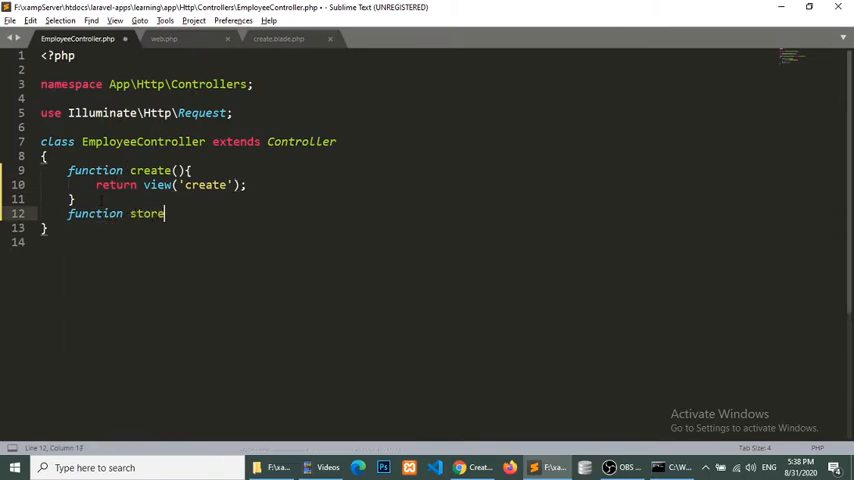
type("(Request $request){")
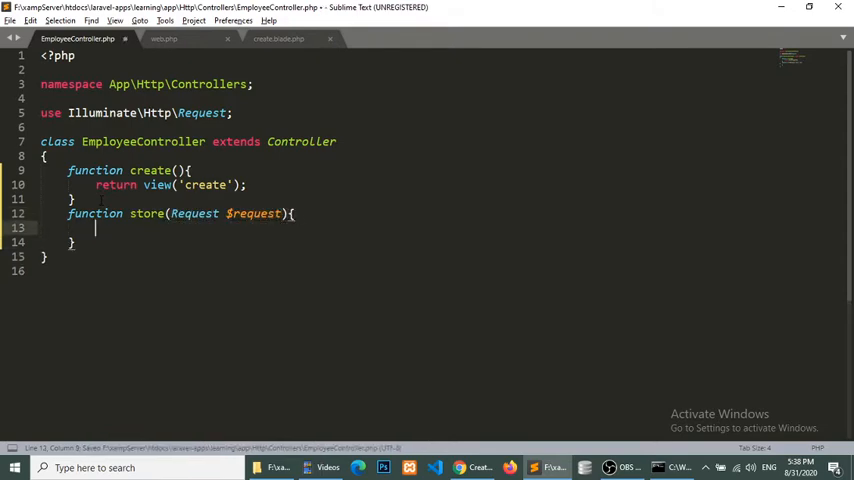
key("ctrl+s")
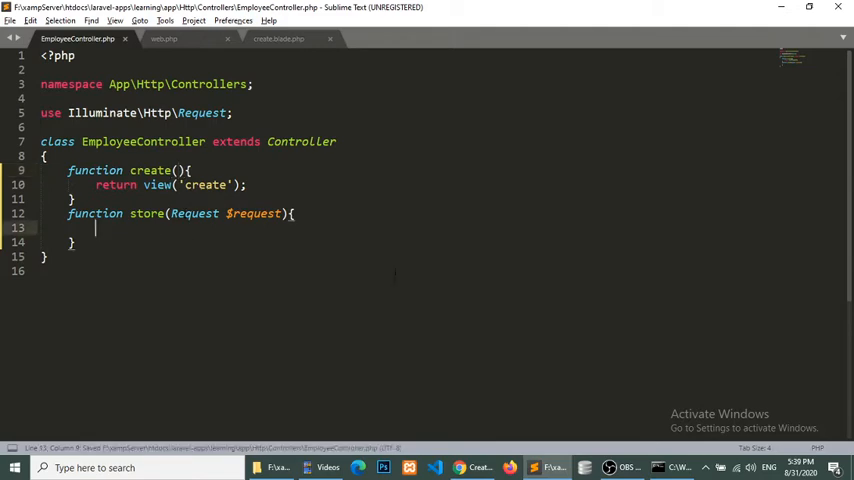
left_click(658, 468)
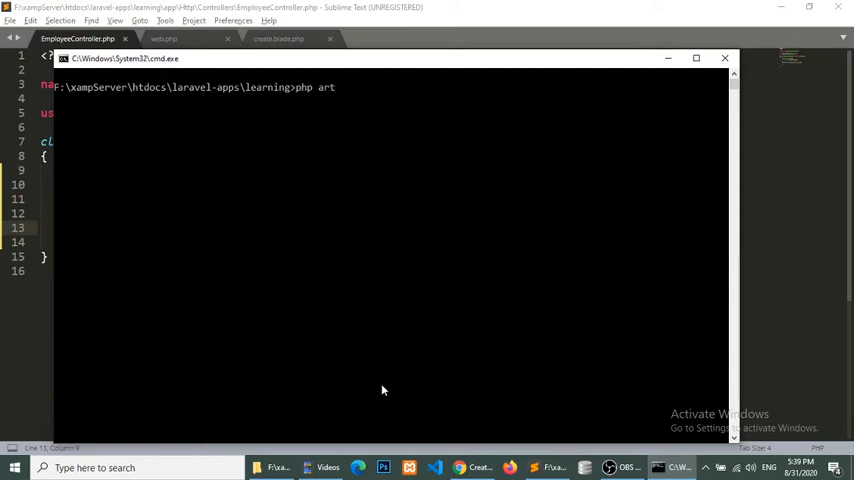
Run php artisan make:model Employee -m to generate the model and its migration
type("isan m")
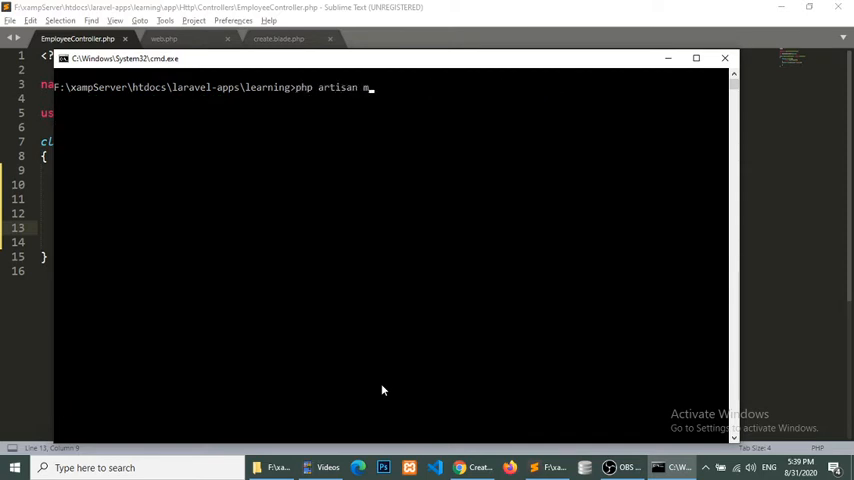
type("ake:Emplo")
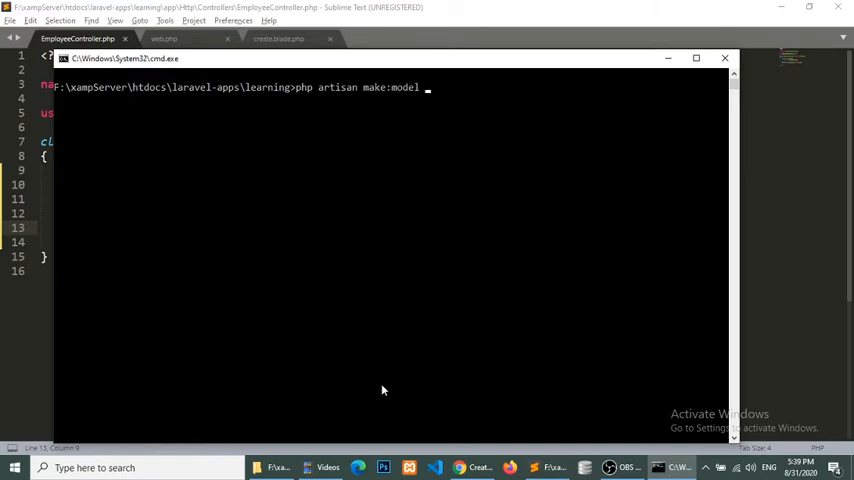
type("Employee")
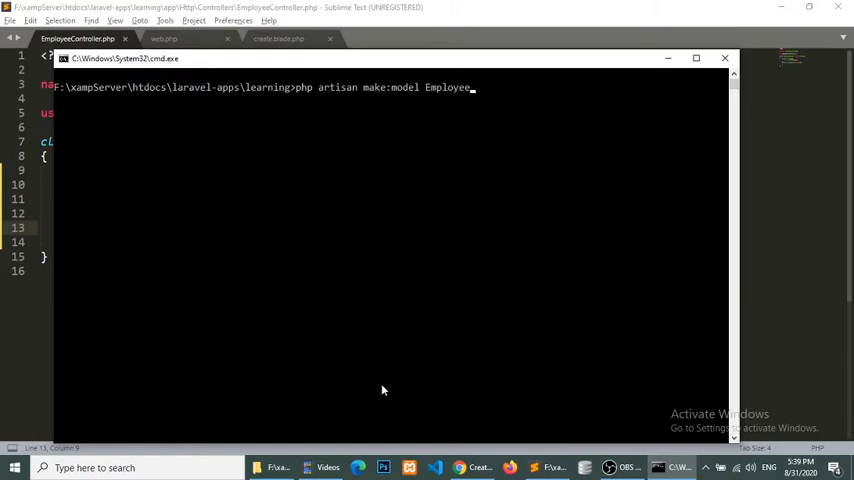
type("-m")
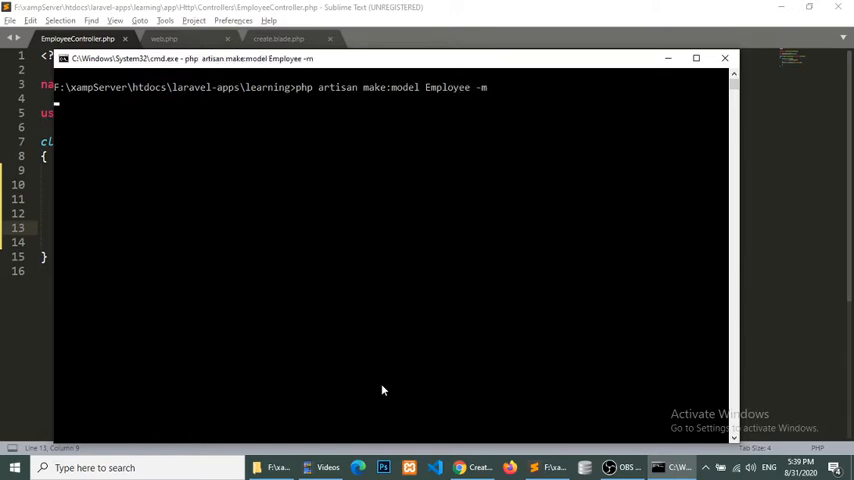
key("Return")
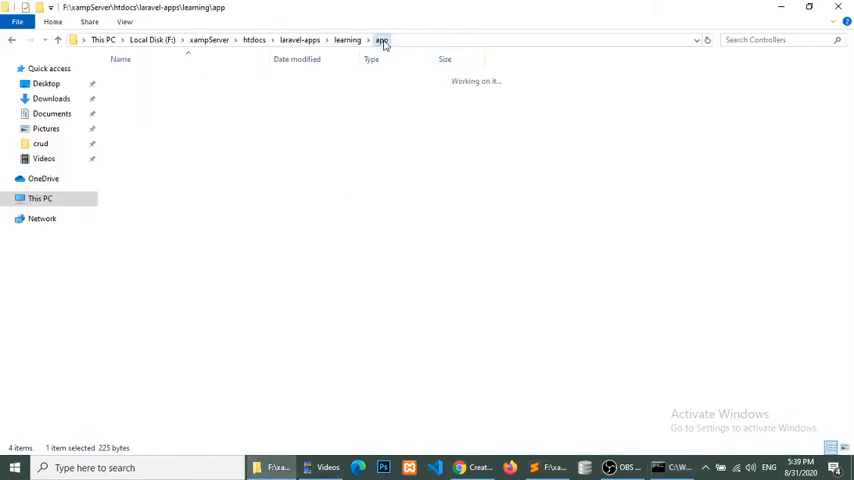
Navigate to learning/database/migrations and open the create_employees_table migration in the editor
left_click(348, 40)
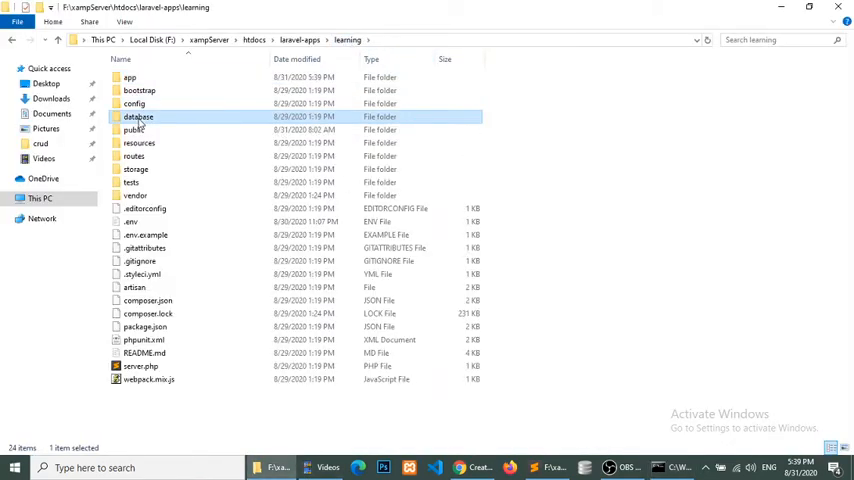
double_click(138, 116)
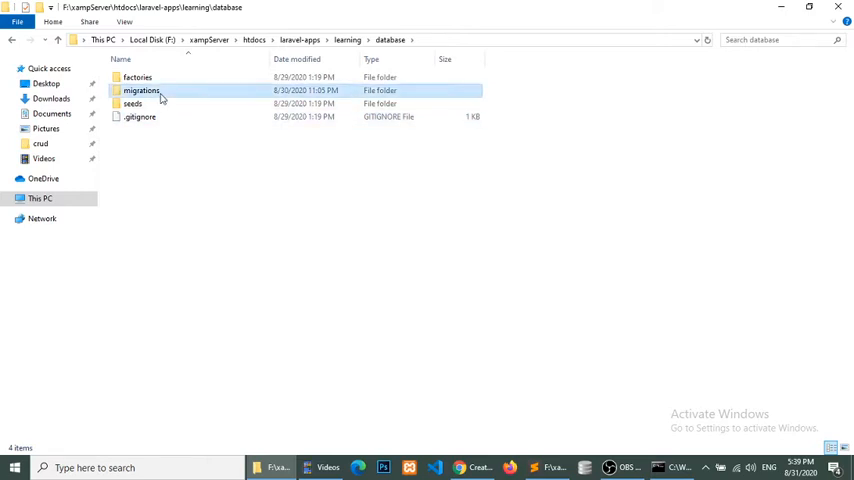
double_click(140, 90)
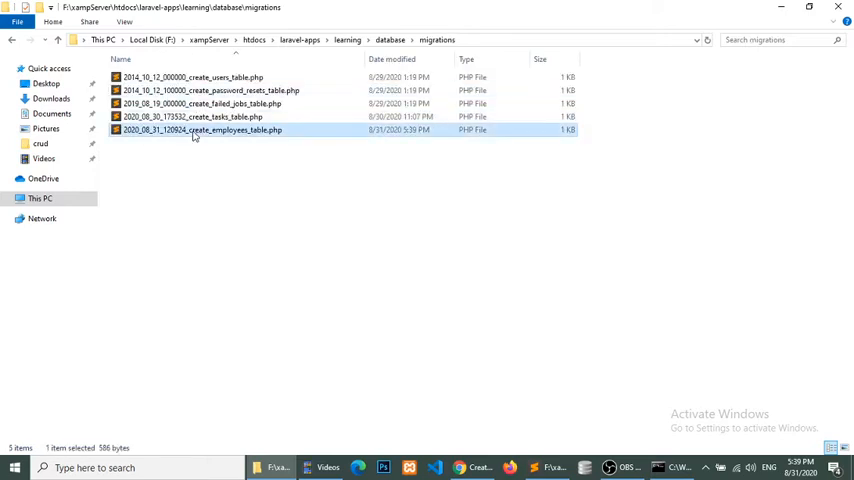
left_click(220, 198)
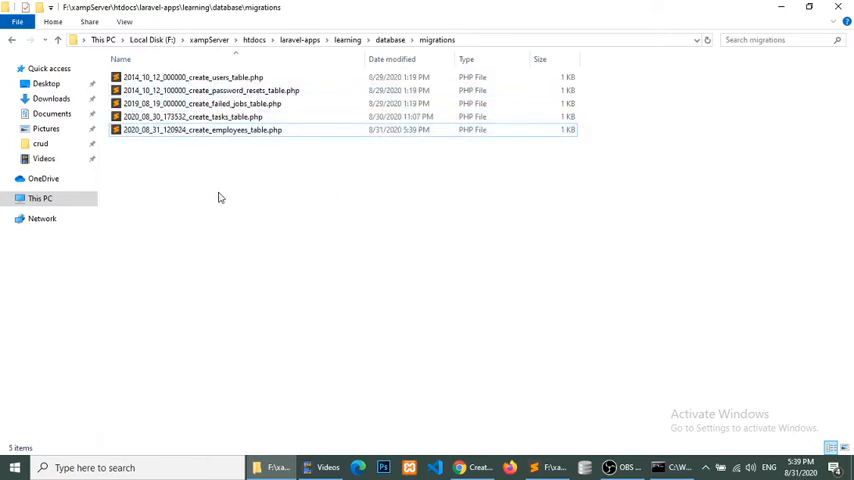
double_click(202, 130)
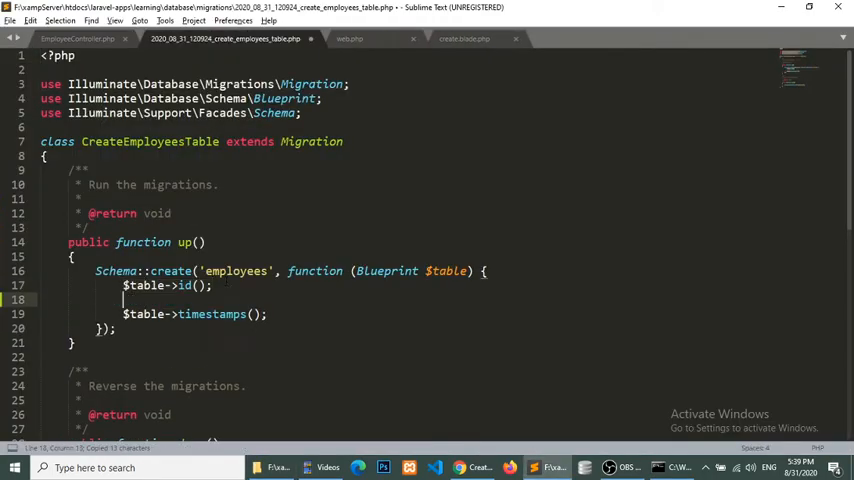
Duplicate the $table->id() line into $table->string('full_name') and $table->string('email') columns and save the migration
type("$table->id();")
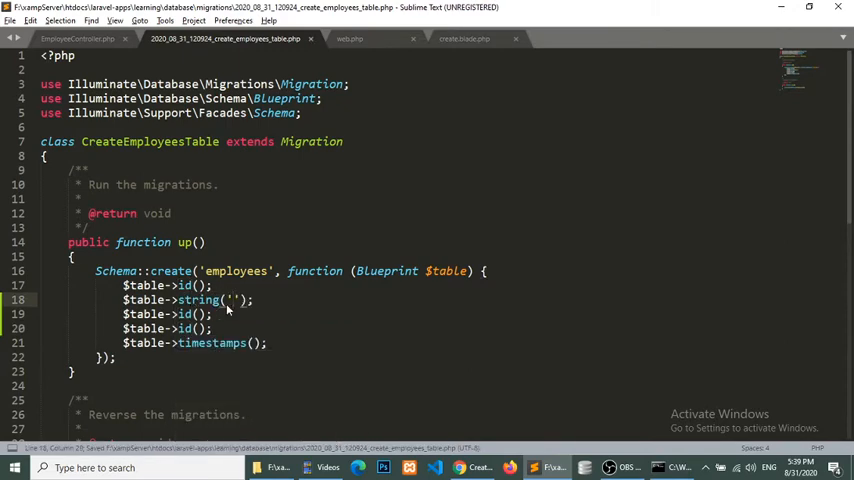
type("n")
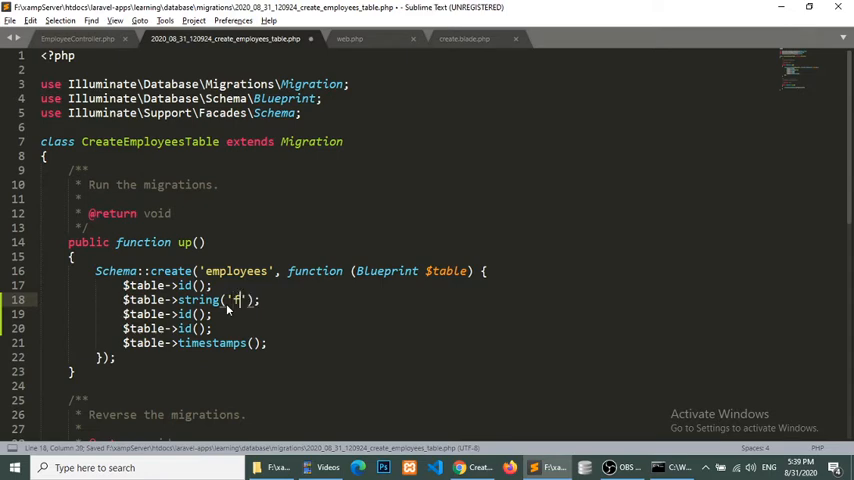
type("full_name")
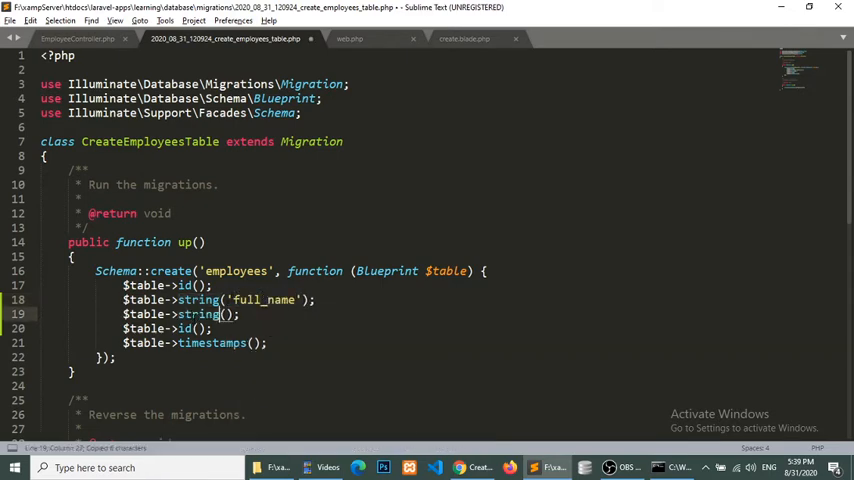
key("ctrl+s")
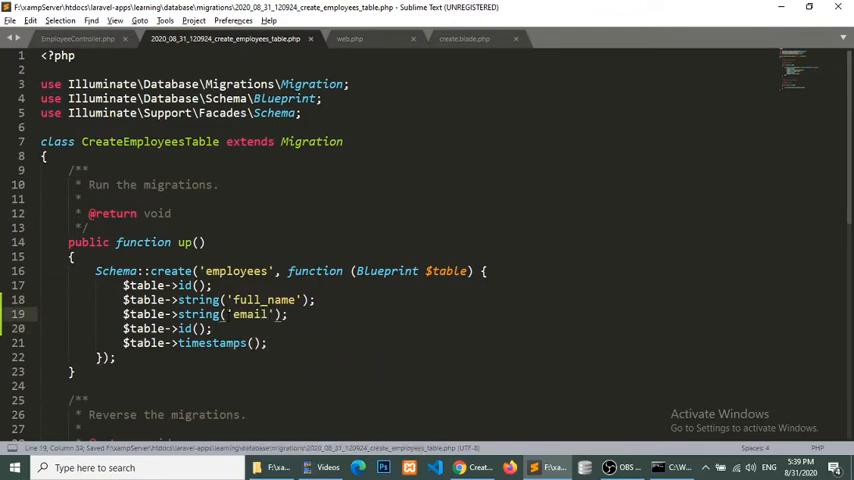
type("s")
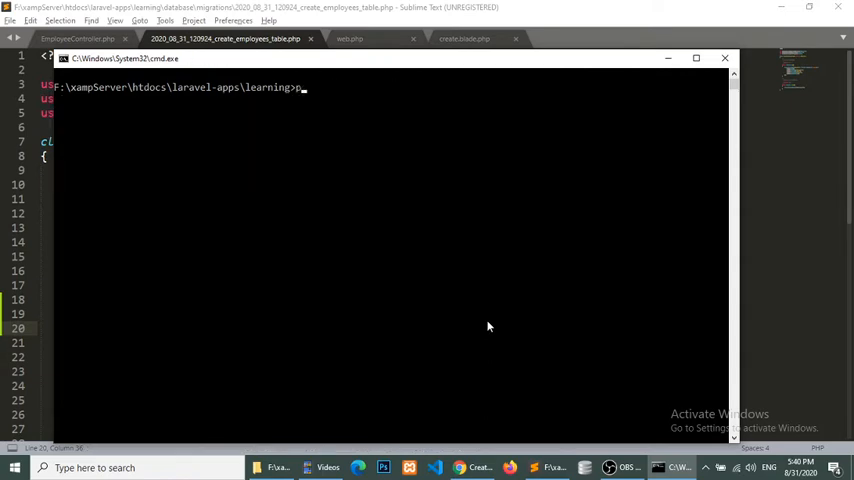
Enter the php artisan s... command in the learning project folder
type("hp")
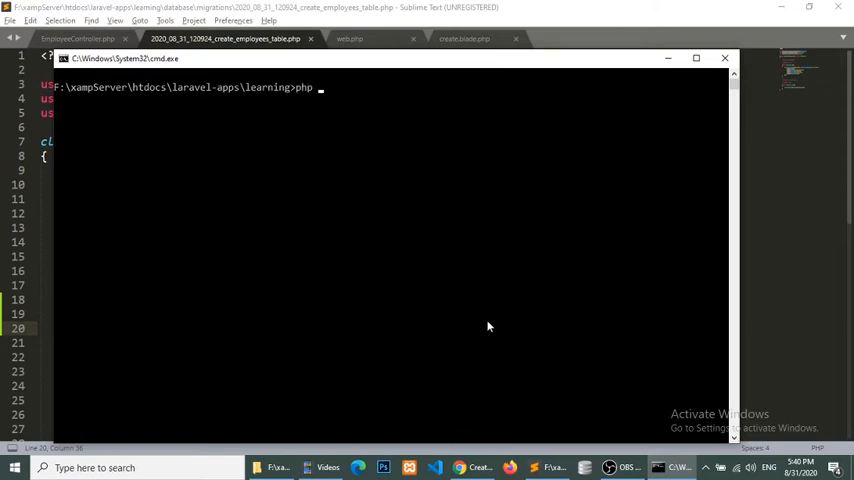
type("artisan s")
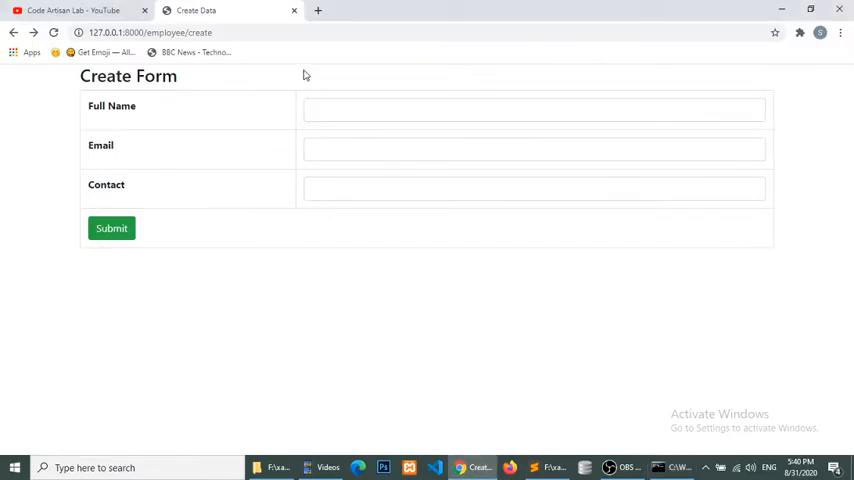
Return to the editor and begin the use App\Employee import in EmployeeController
left_click(112, 228)
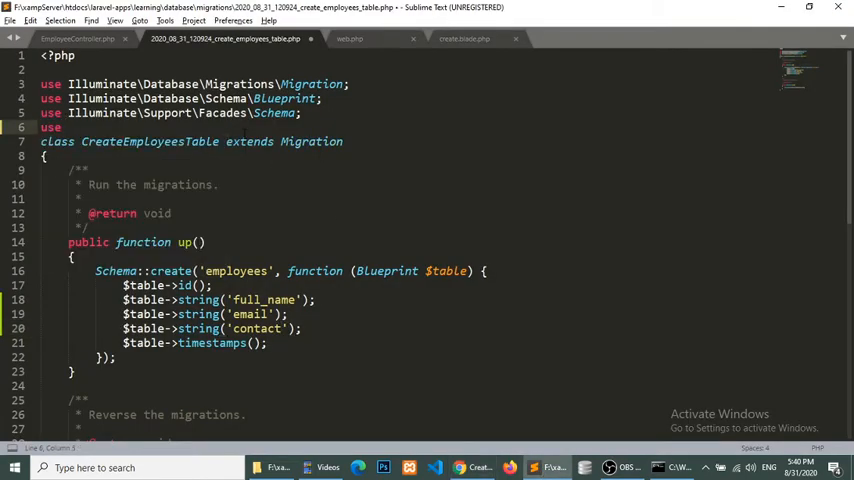
type("App\\Emplo")
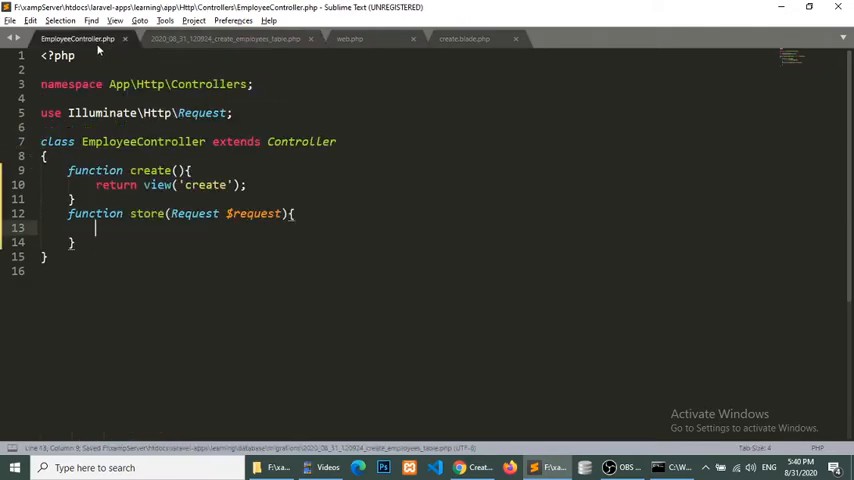
Import App\Employee and create $emp=new Employee with full_name assigned from $request
type("use App\\Employee;")
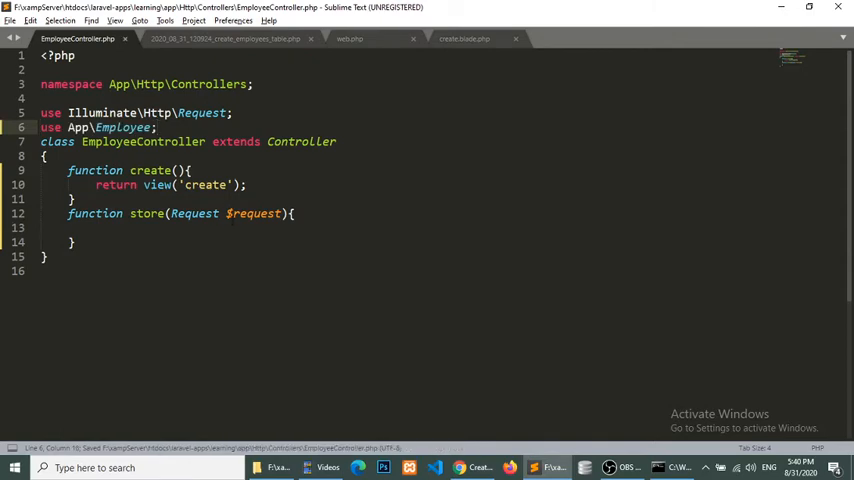
type("$")
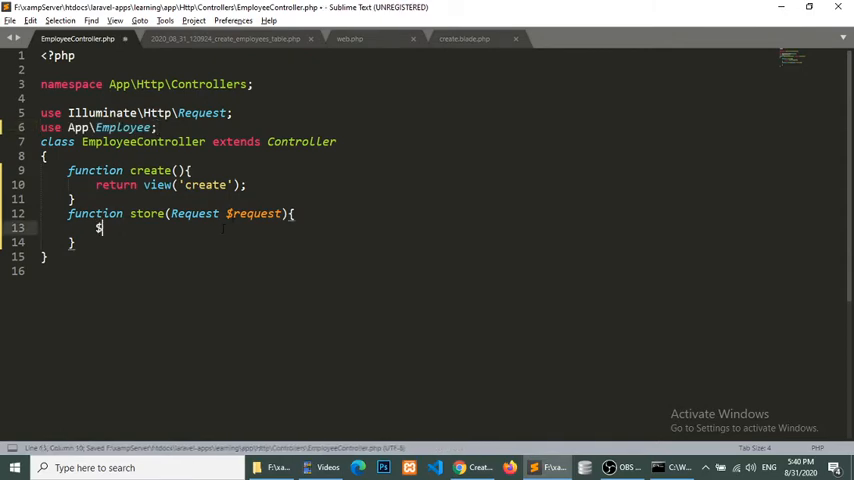
type("emp=new")
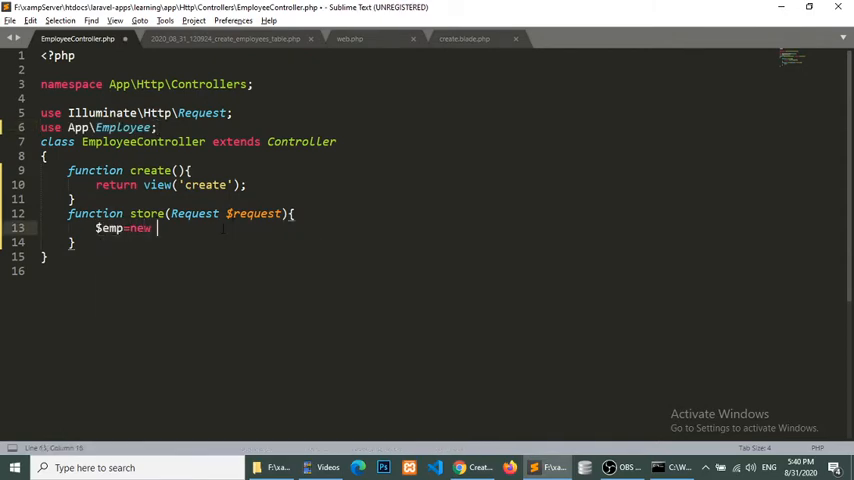
type("Employee;")
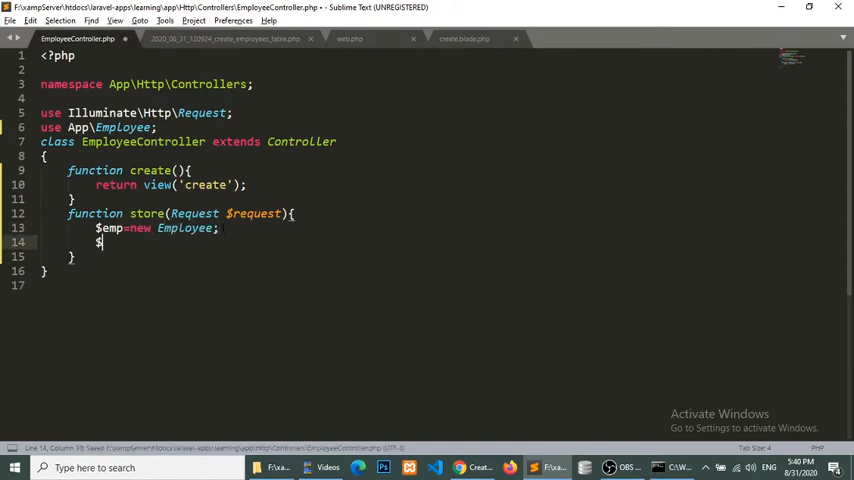
type("emp=")
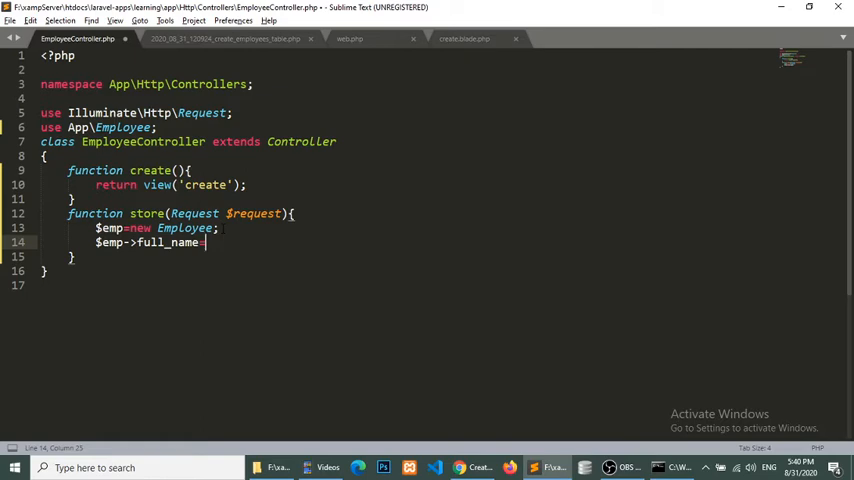
type("$emp")
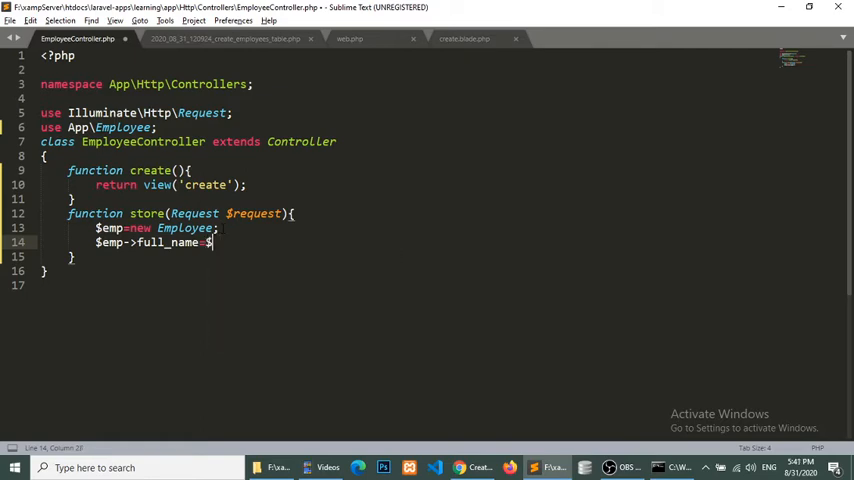
type("request->full_name;")
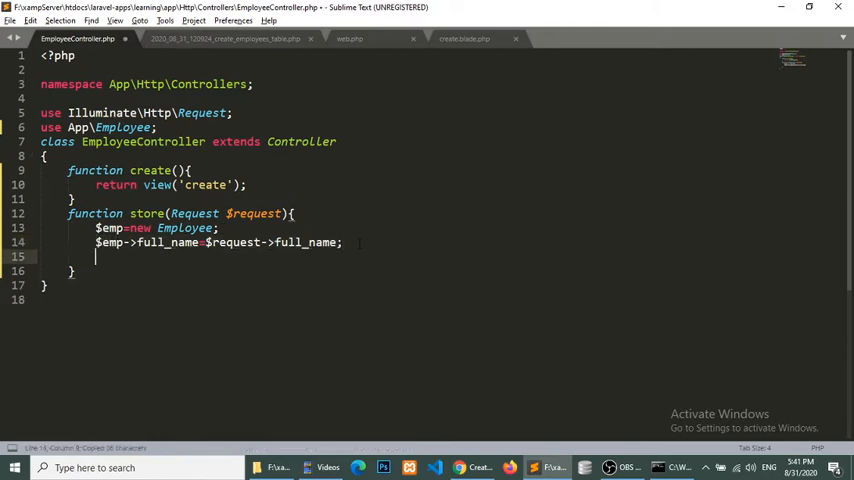
Assign email and contact from $request and call $emp->save()
key("ctrl+v")
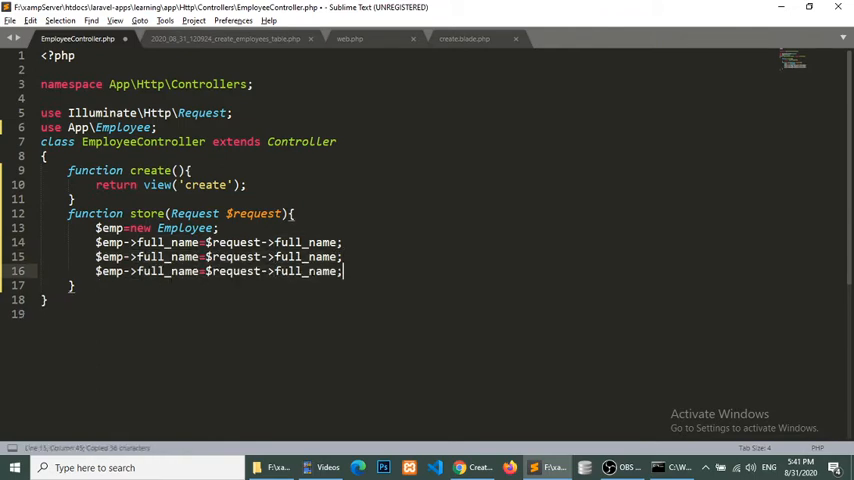
key("enter")
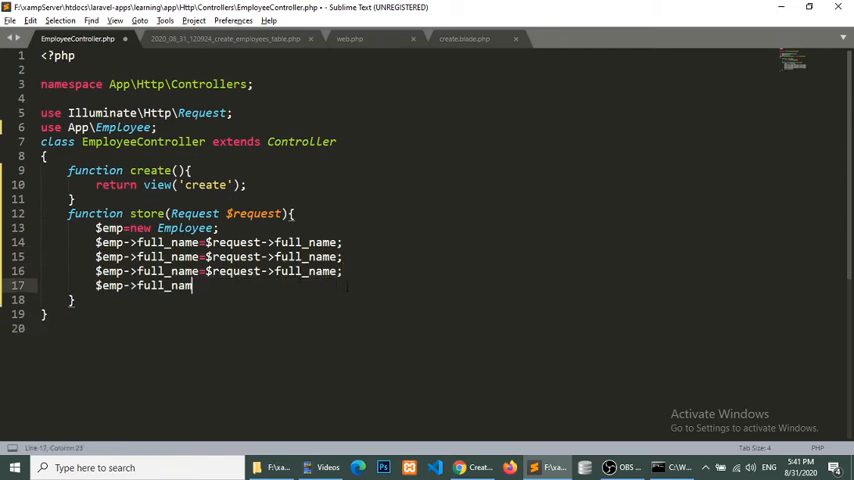
type("e;")
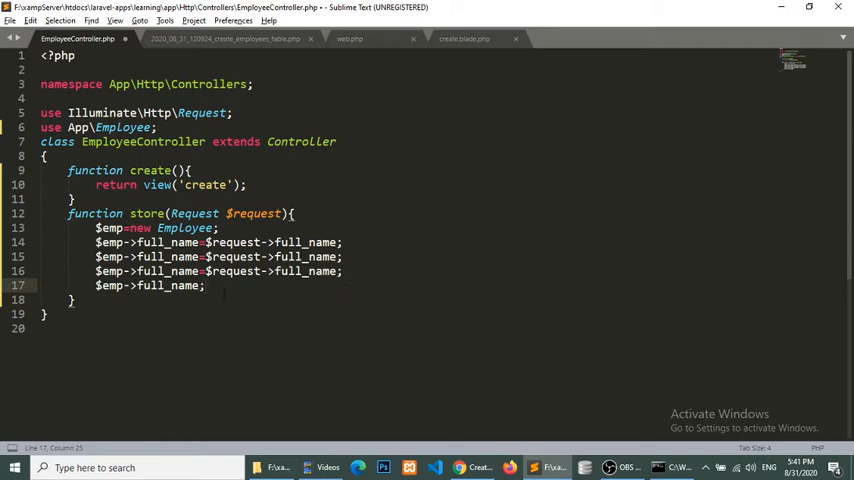
type("save(")
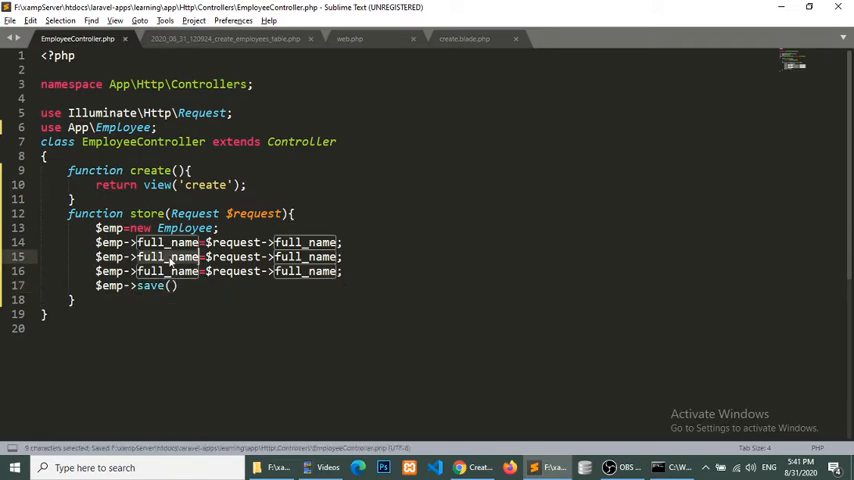
type("email")
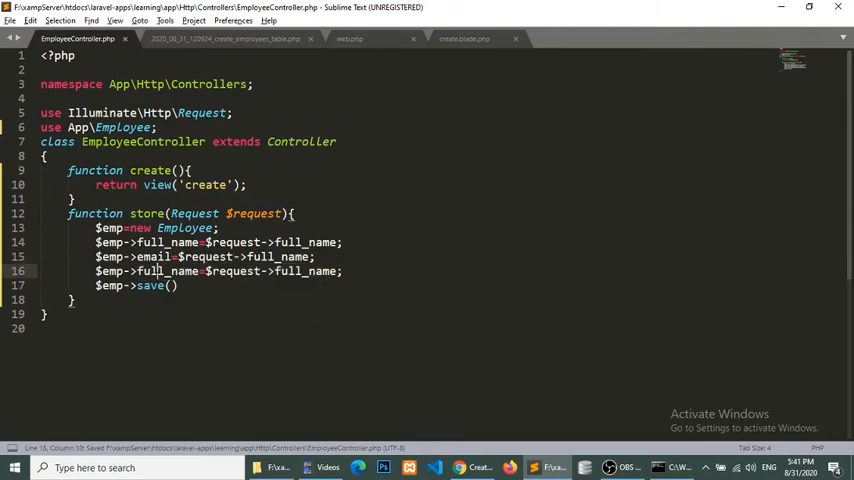
type("contact")
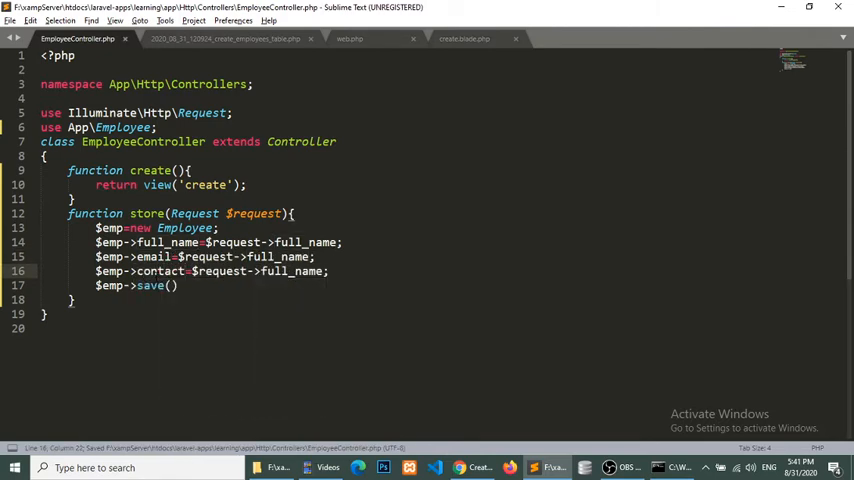
type("contact")
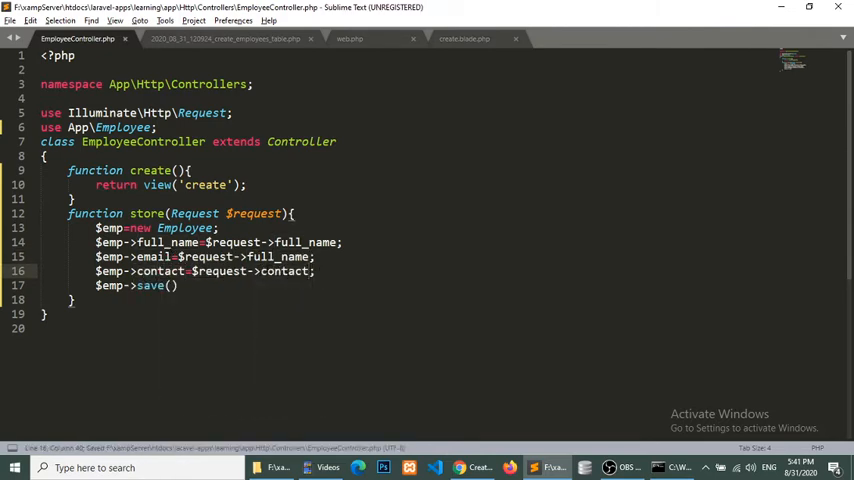
type("email;")
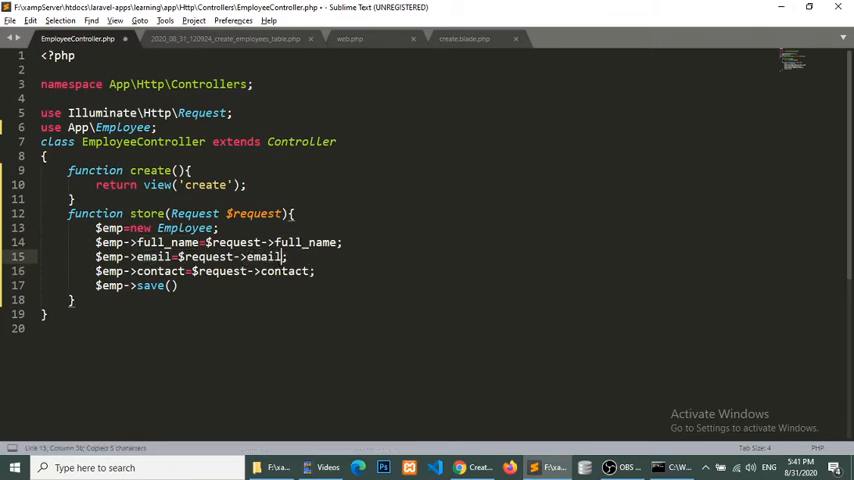
Return response()->json(['bool'=>true]) from store() and save the controller
type("r")
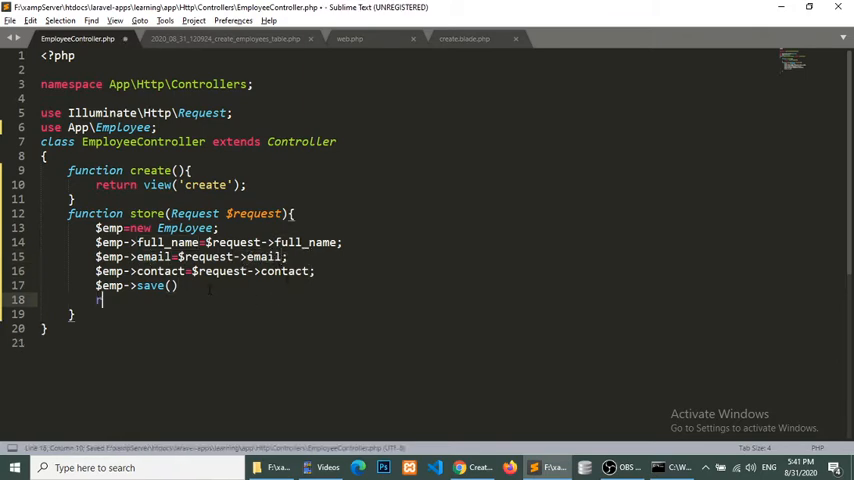
type("return respo")
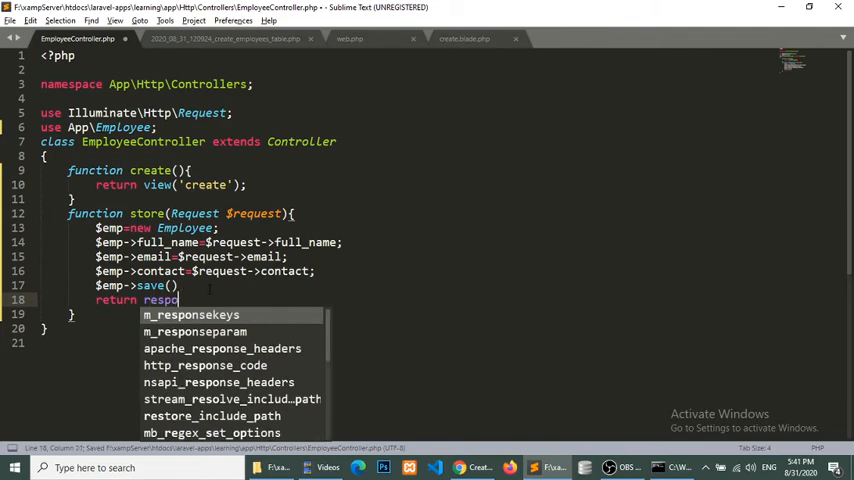
type("se(")
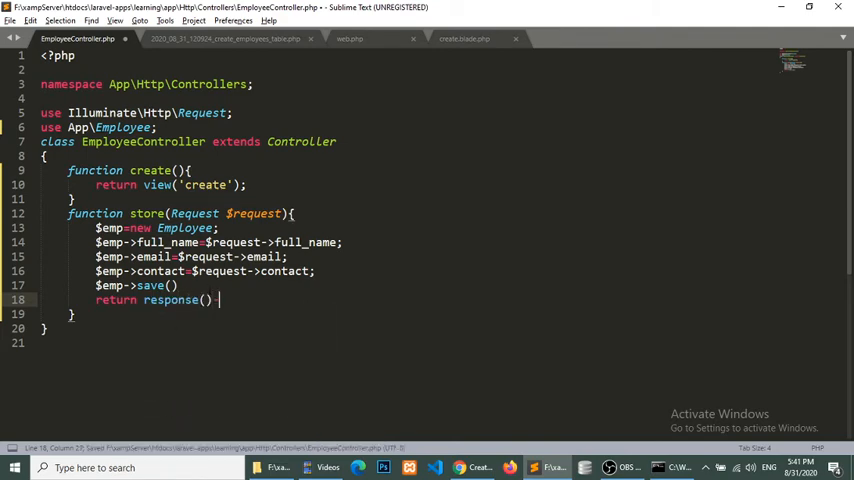
type("->json();")
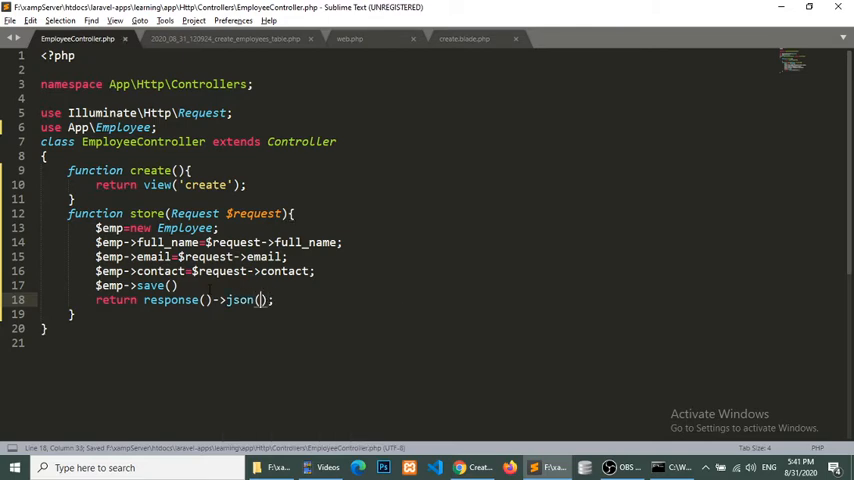
type("true")
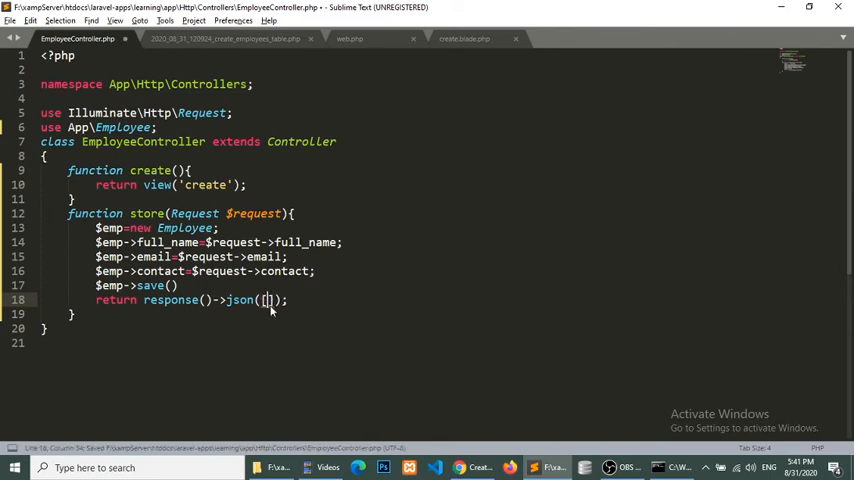
type("['bool'")
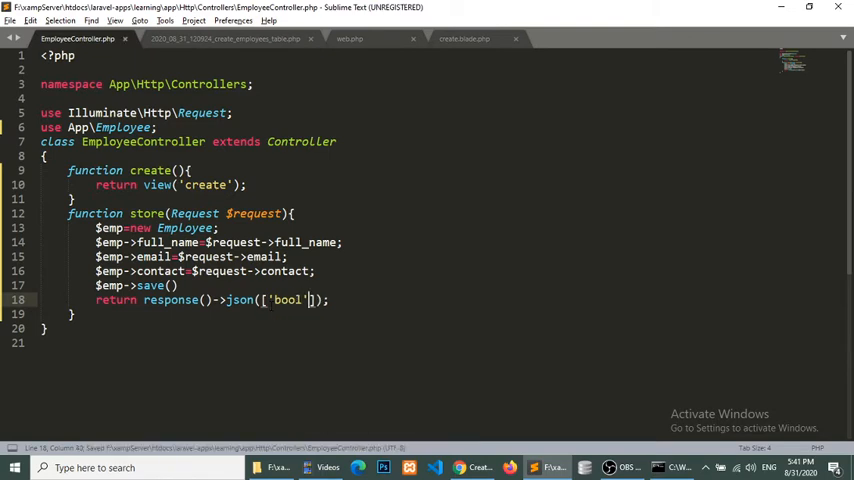
type("=>true")
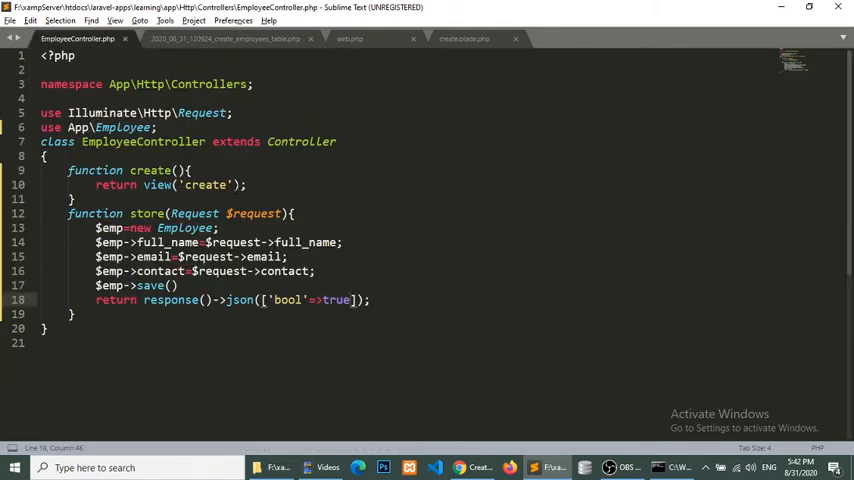
key("ctrl+s")
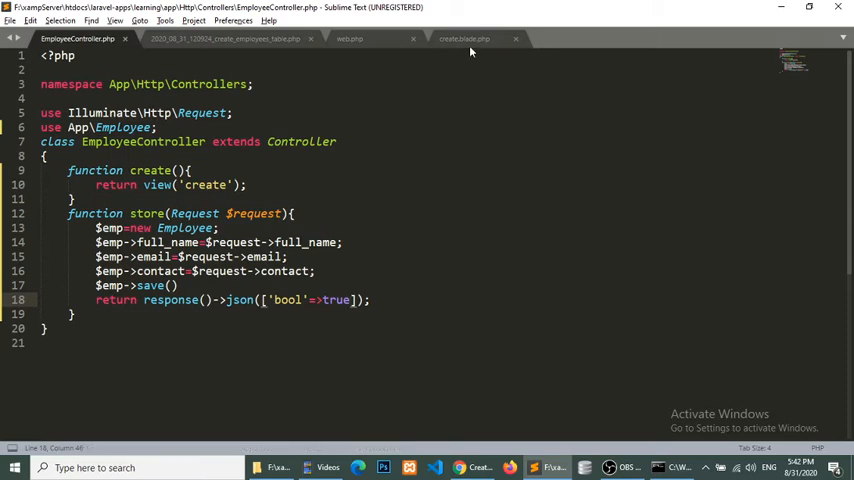
mouse_move(508, 36)
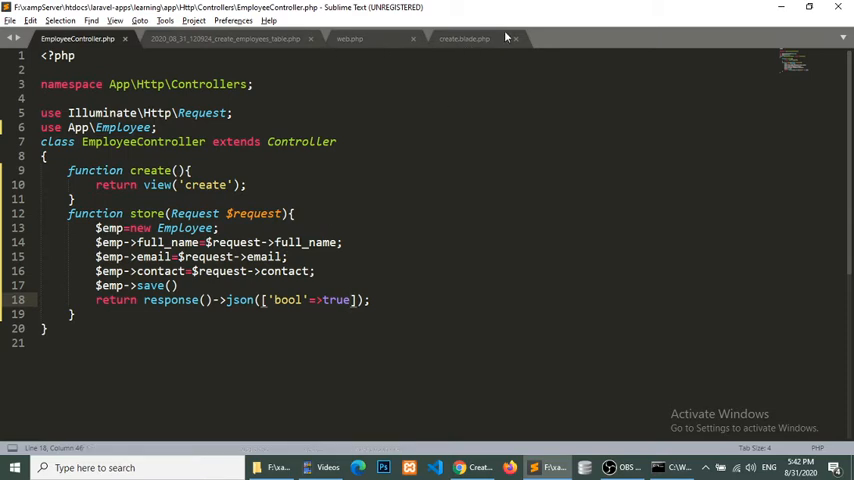
Check the create view, then add the missing semicolon in the controller and save again
left_click(464, 38)
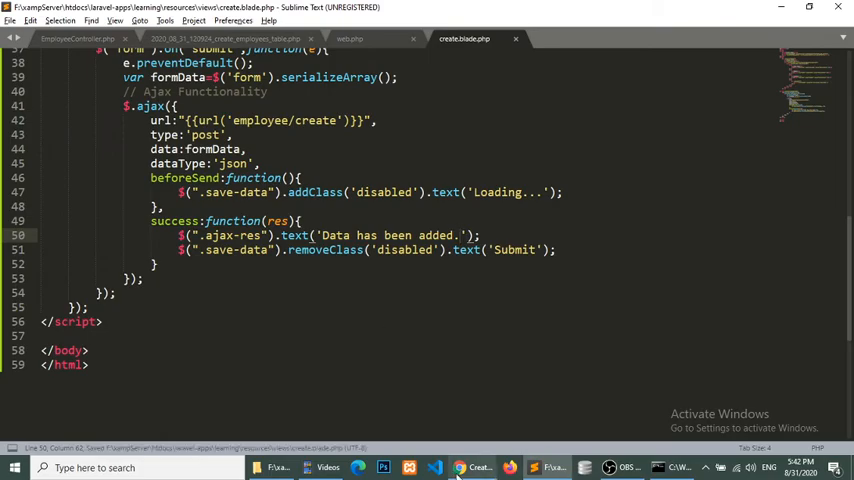
left_click(460, 468)
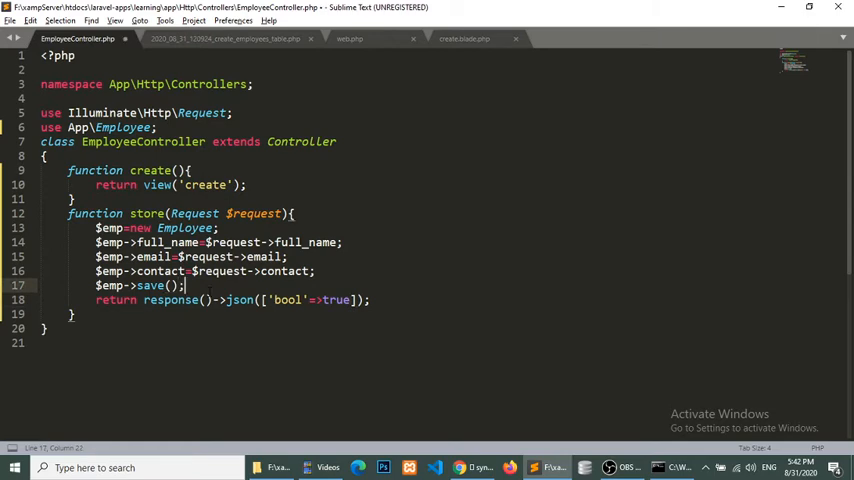
key("ctrl+s")
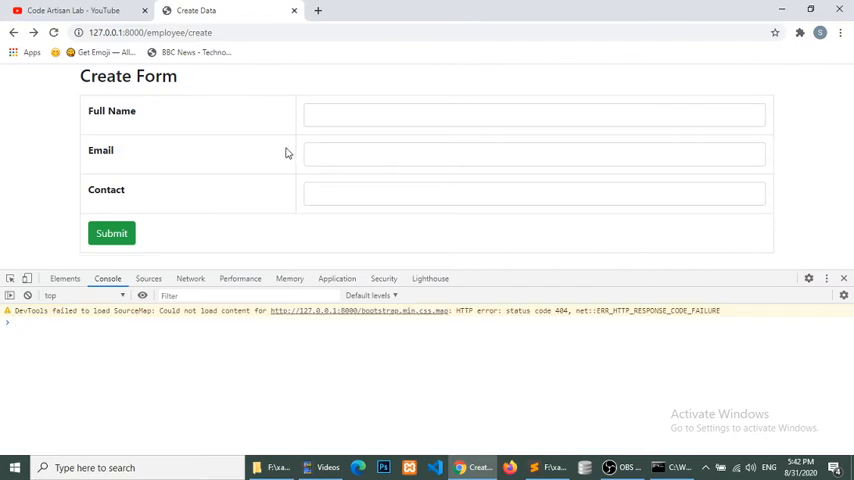
type("John")
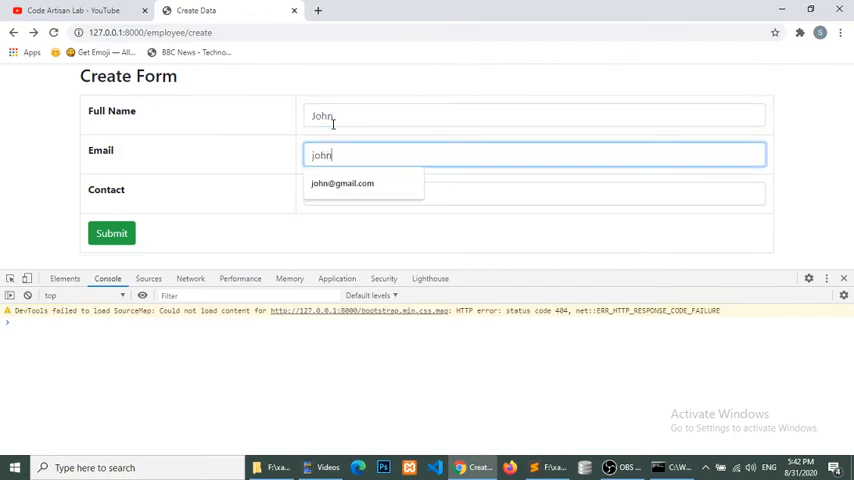
left_click(342, 184)
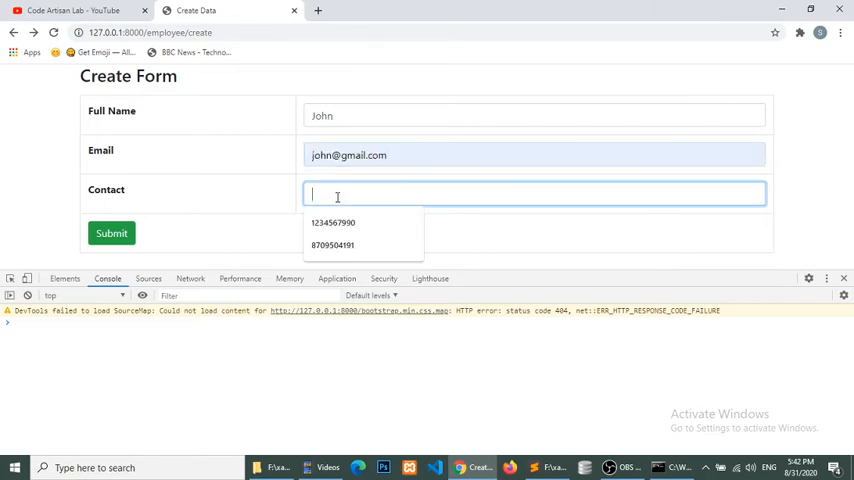
left_click(332, 244)
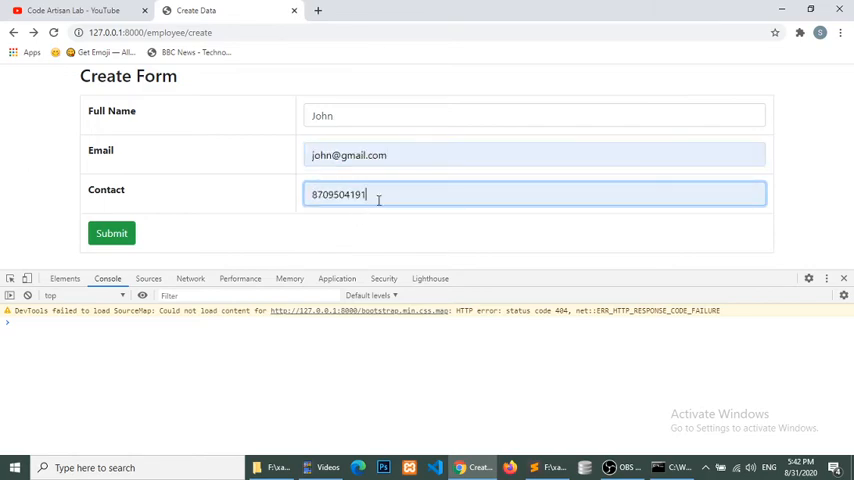
type("123")
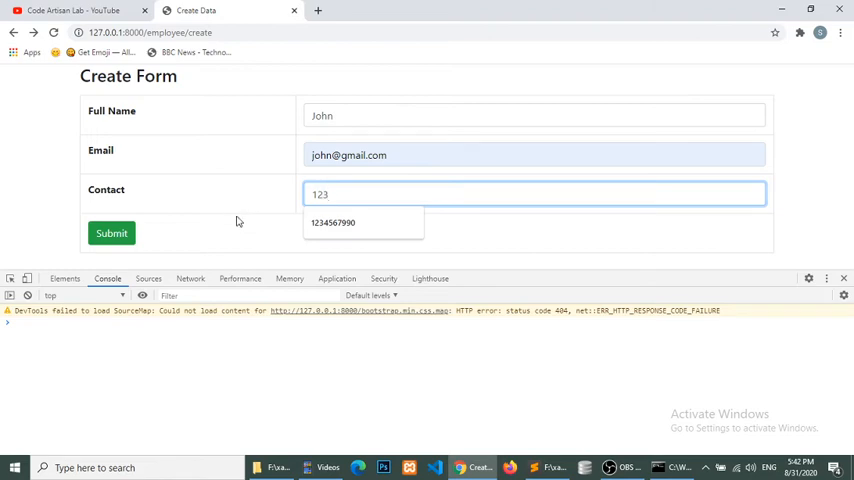
left_click(332, 222)
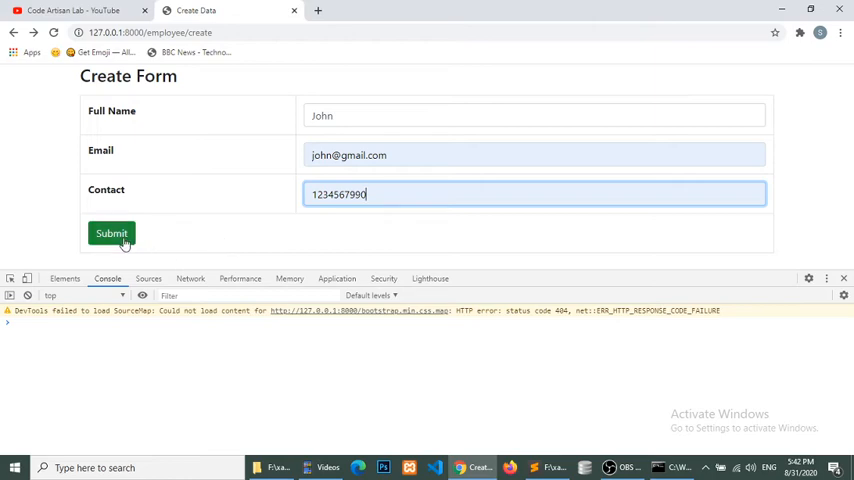
Submit the form and inspect the employee/create request failing with status 419 in DevTools Network
left_click(112, 232)
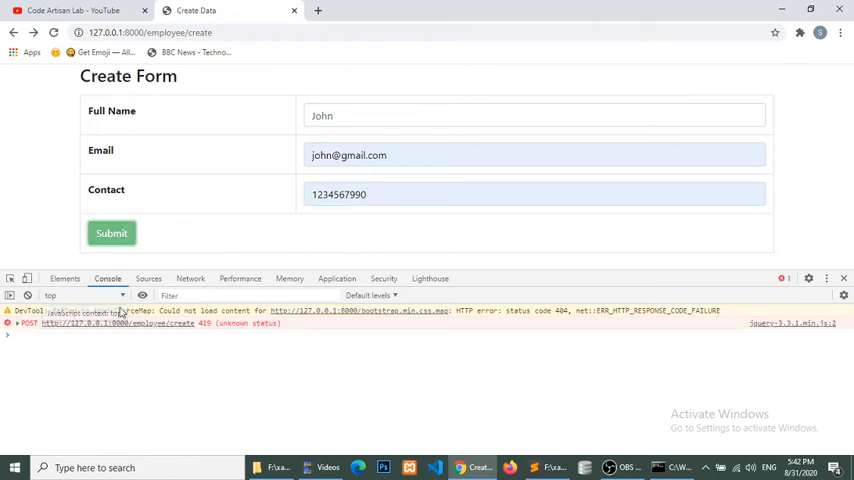
left_click(190, 278)
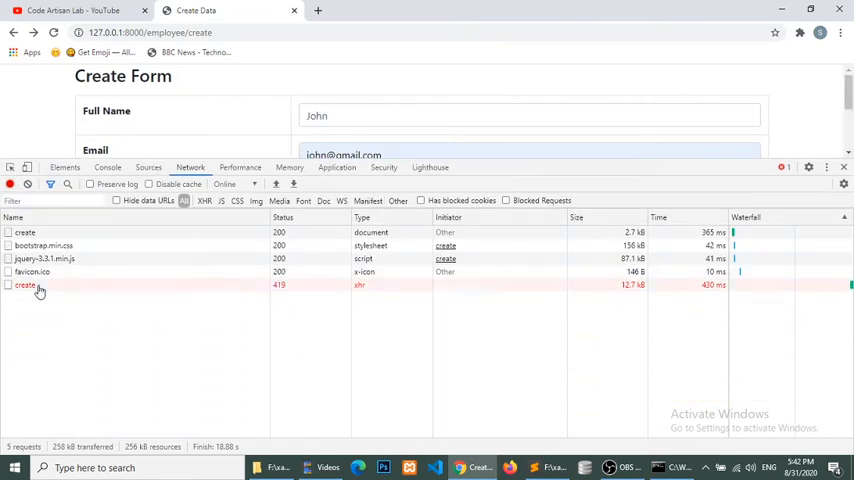
left_click(24, 284)
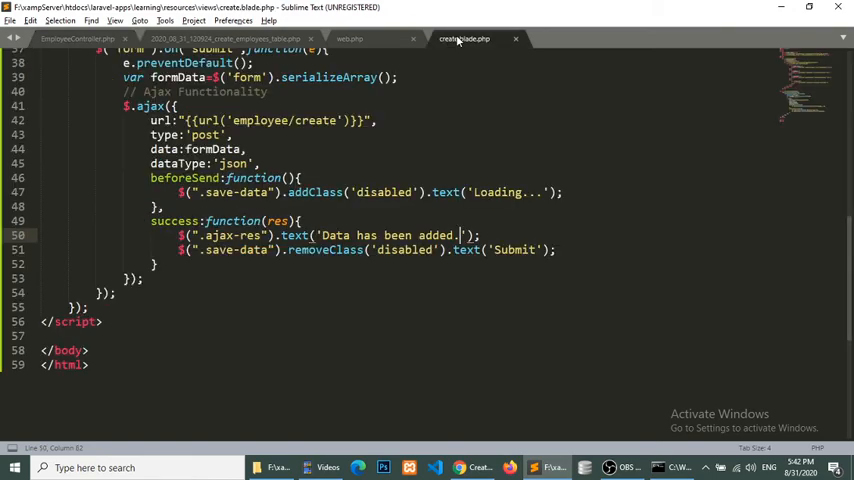
scroll("up", 3)
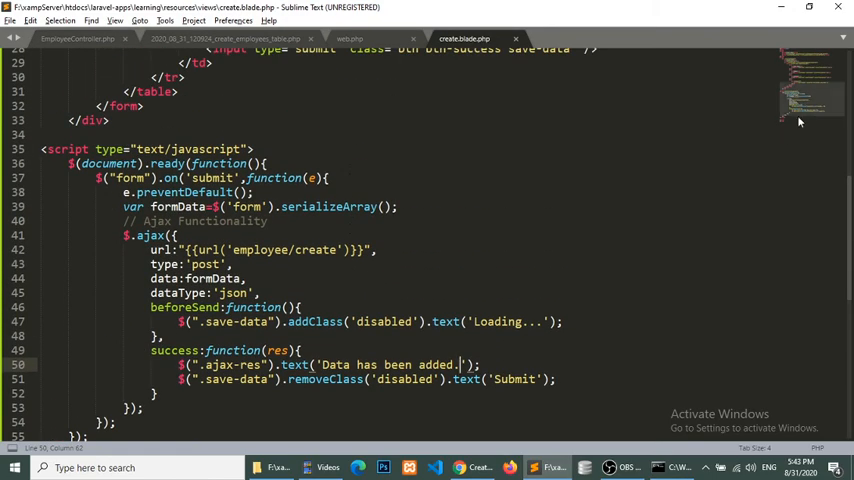
scroll("up", 3)
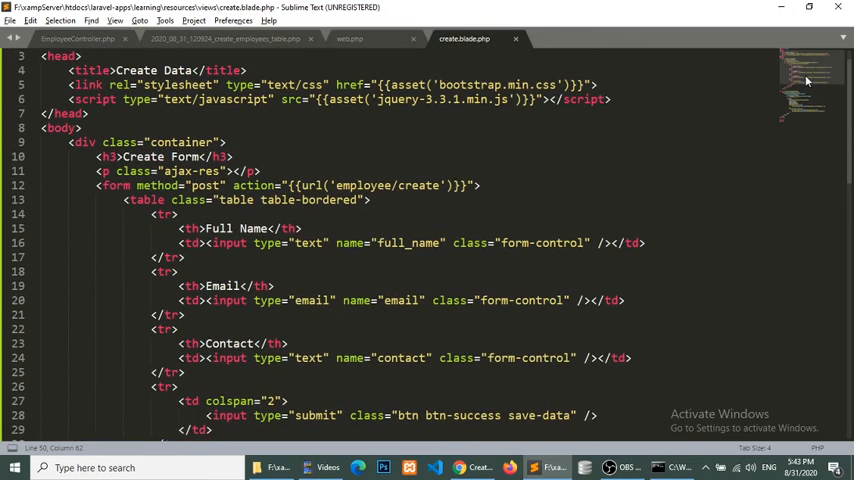
key("enter")
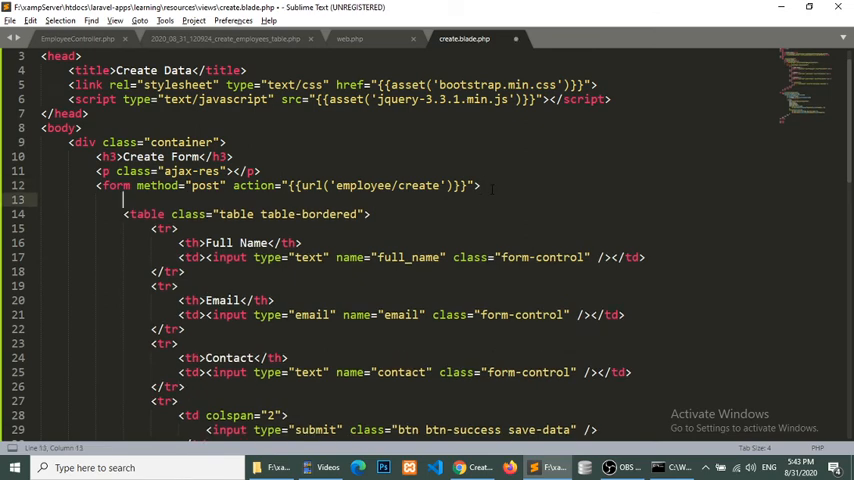
type("@csrf")
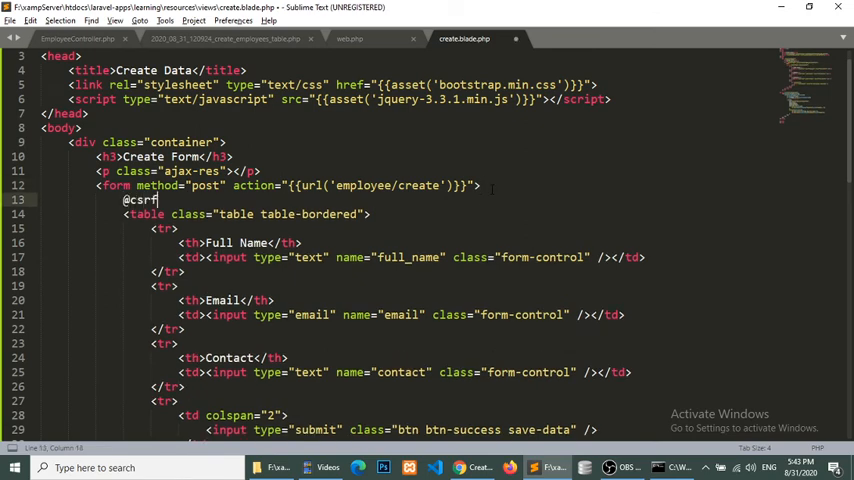
key("ctrl+s")
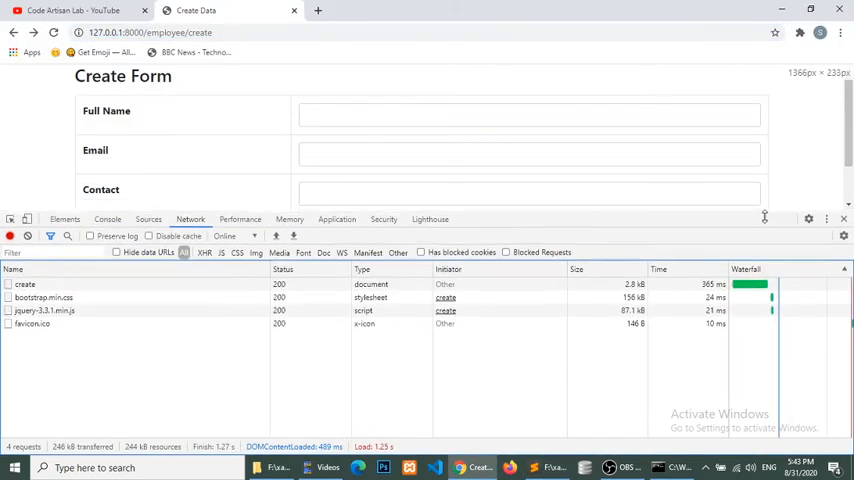
Submit John's details and confirm the create request Preview shows bool true
scroll("down", 3)
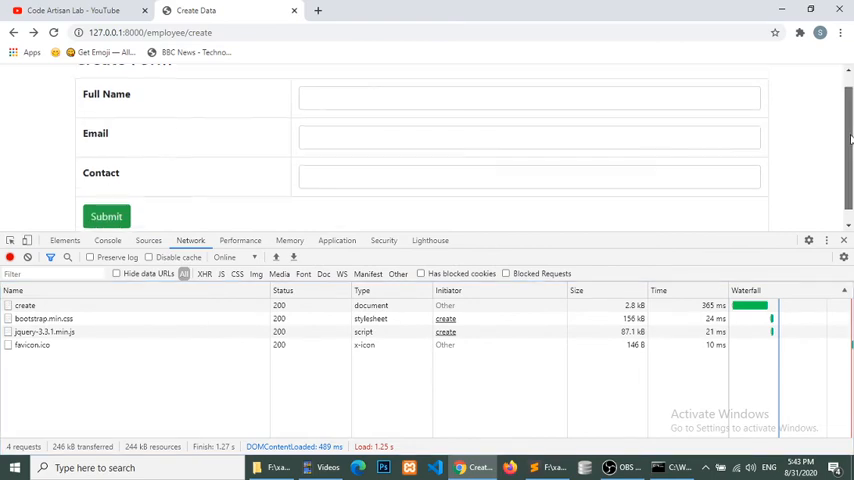
type("John")
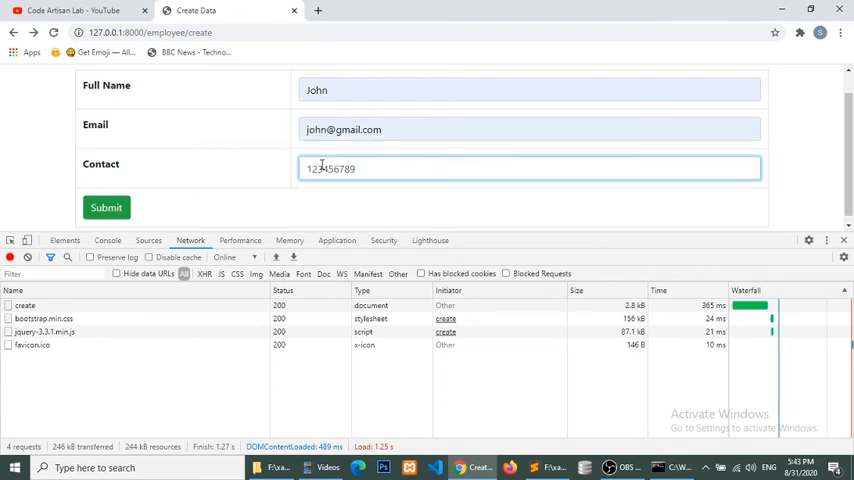
left_click(106, 208)
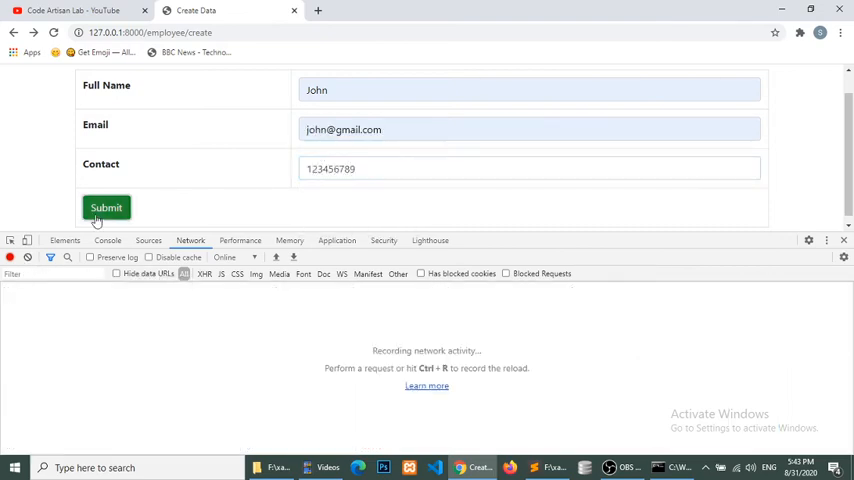
left_click(106, 208)
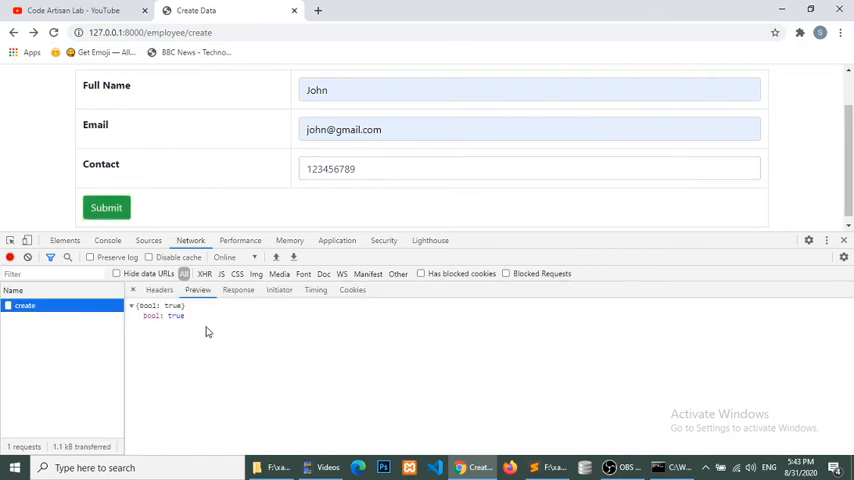
mouse_move(264, 144)
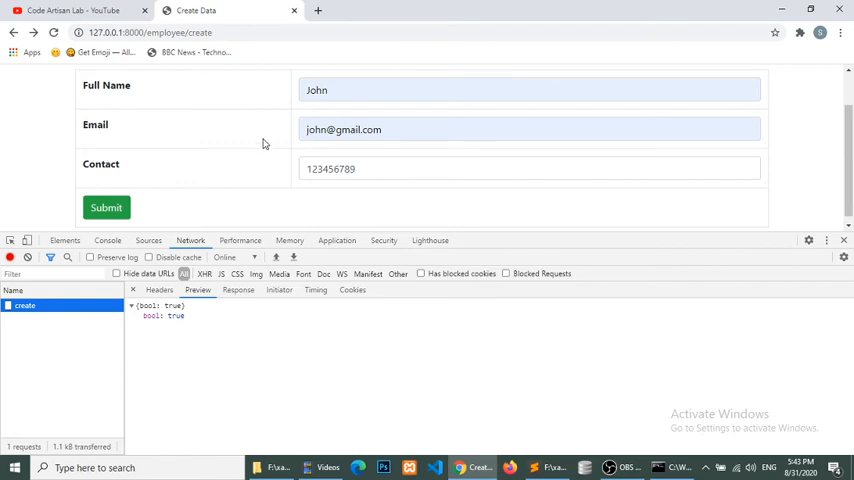
mouse_move(256, 196)
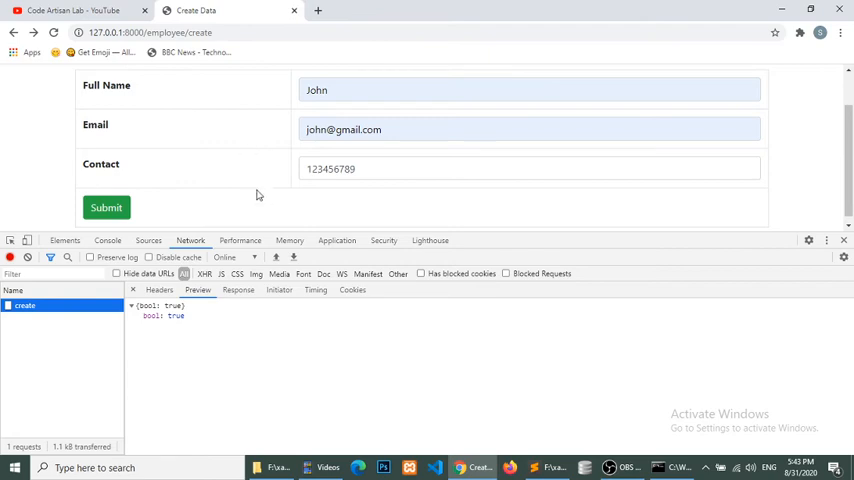
mouse_move(164, 216)
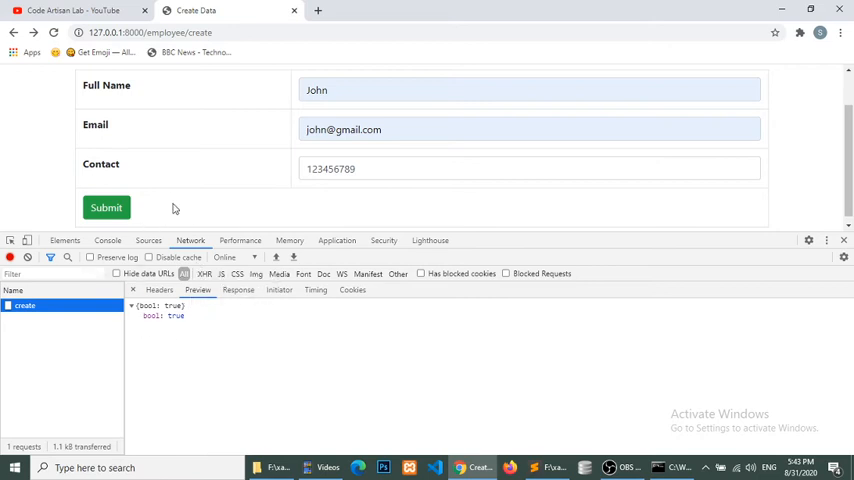
left_click(548, 468)
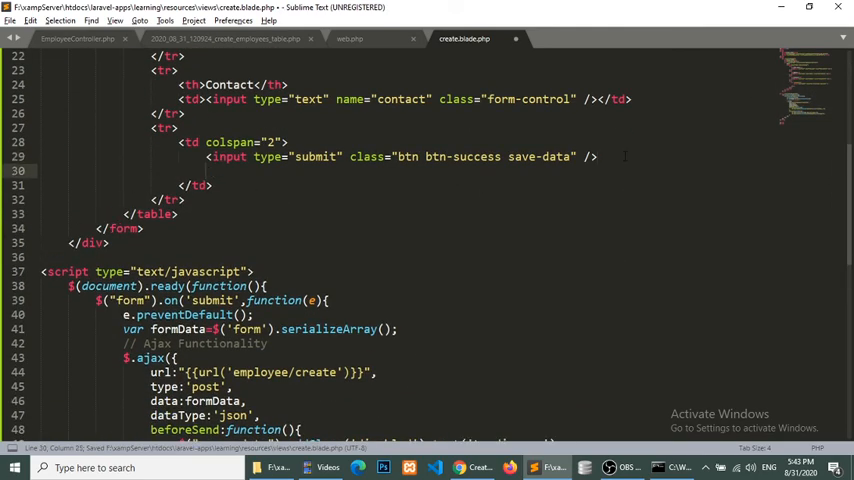
Add <input type="reset" class="btn btn-danger reset-btn"> after the Submit button
type("<input type=\"\" name=\"\">")
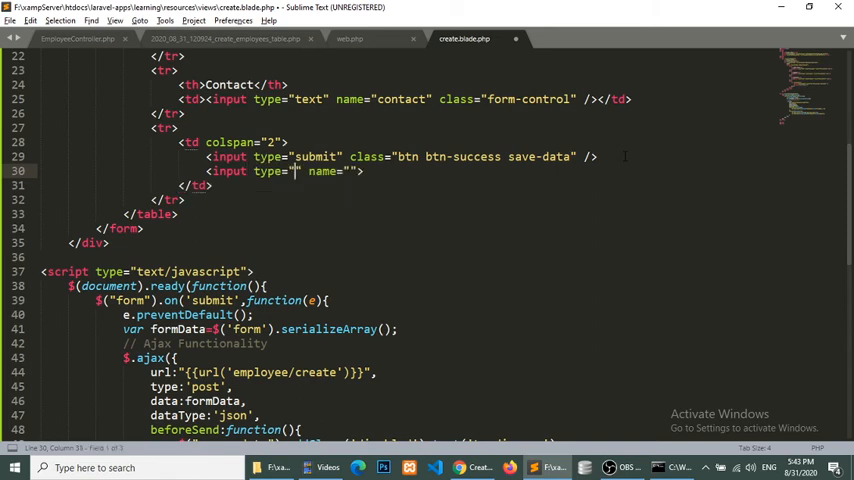
type("reset")
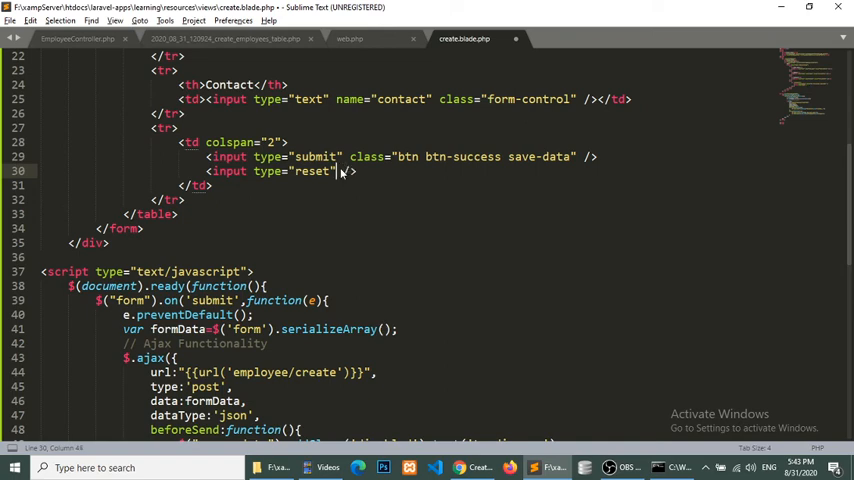
type("class=\"btn\"")
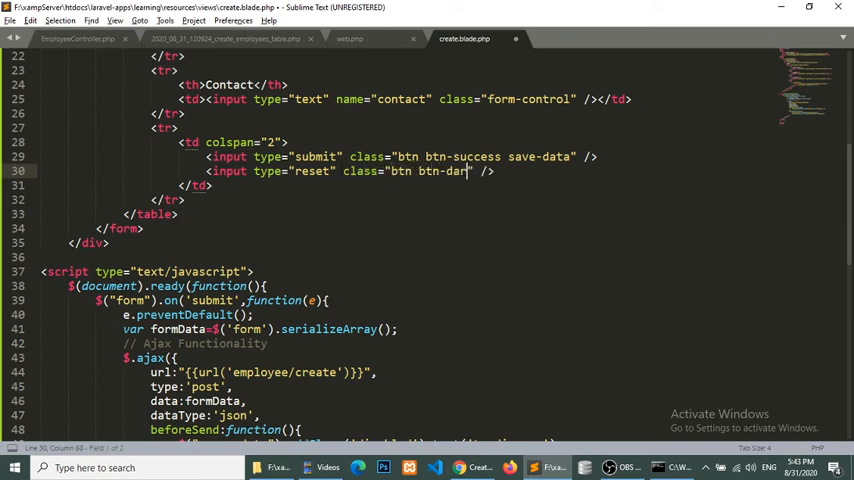
type("re")
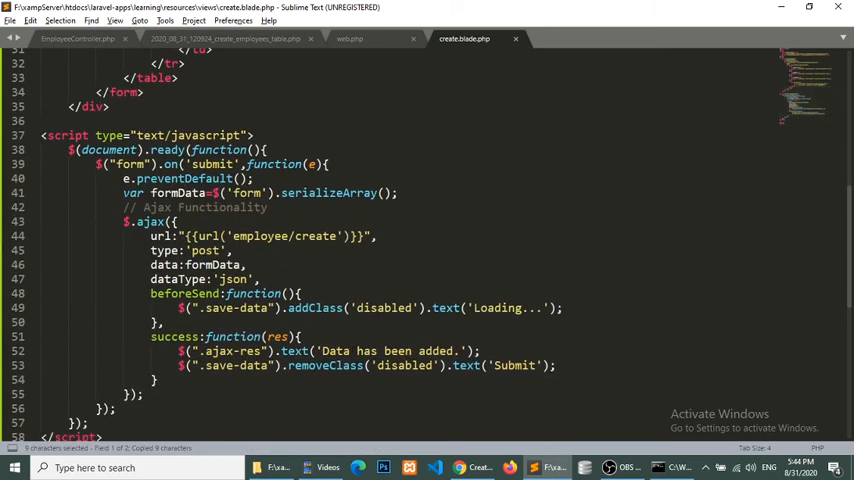
type("reset-btn\")")
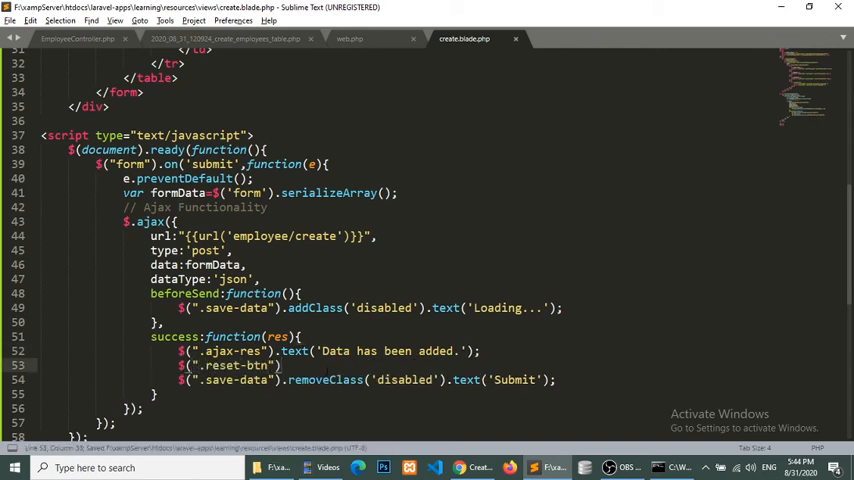
Call $(".reset-btn").click() in the AJAX success handler to clear the fields
type(".click(t")
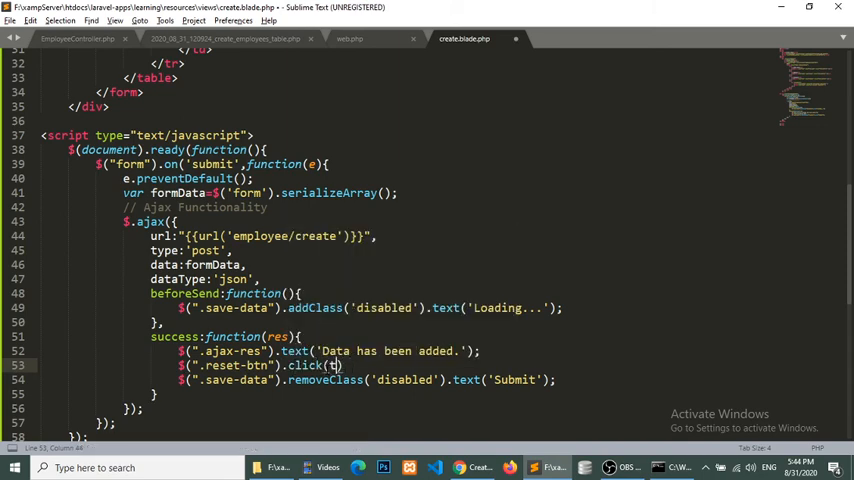
type("tr")
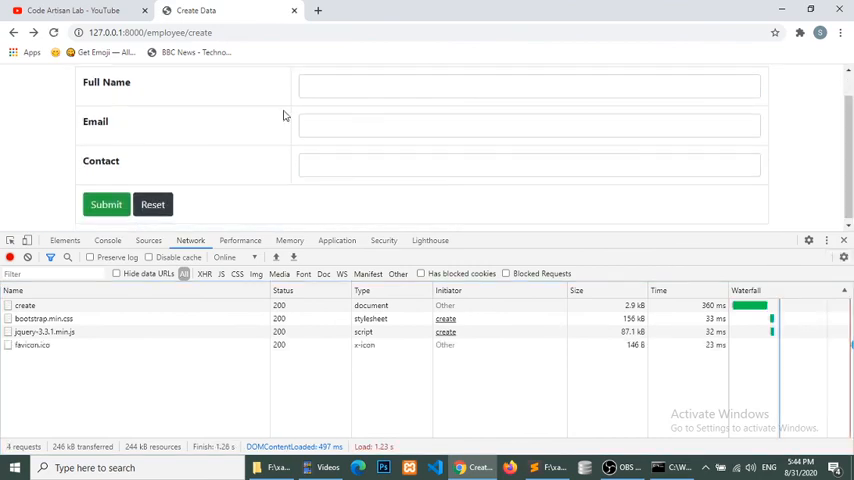
Submit a new employee record so the form clears and select the 'Data has been added.' message
left_click(528, 84)
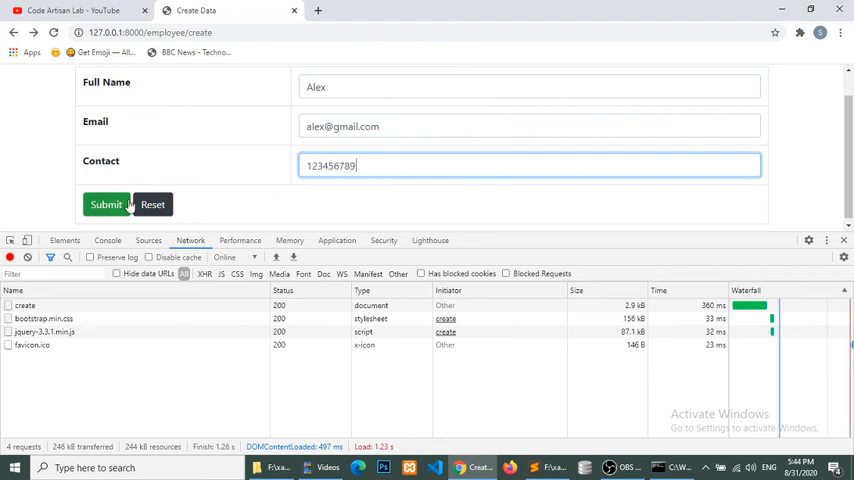
left_click(106, 204)
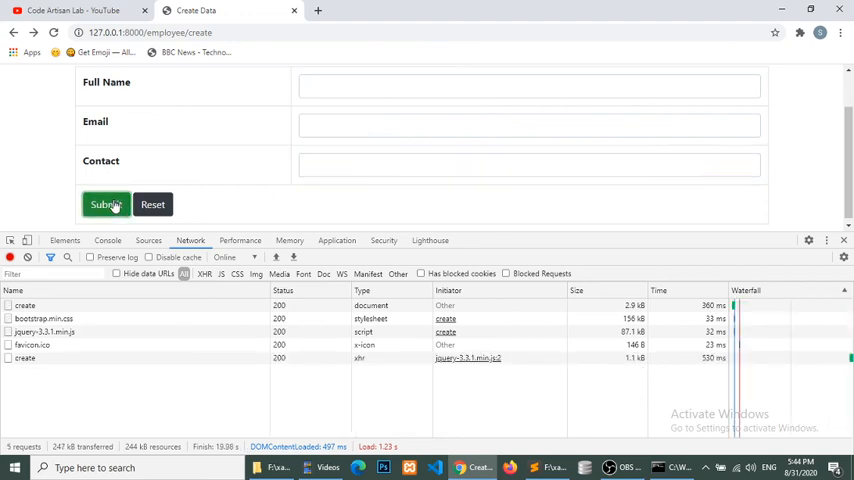
mouse_move(208, 212)
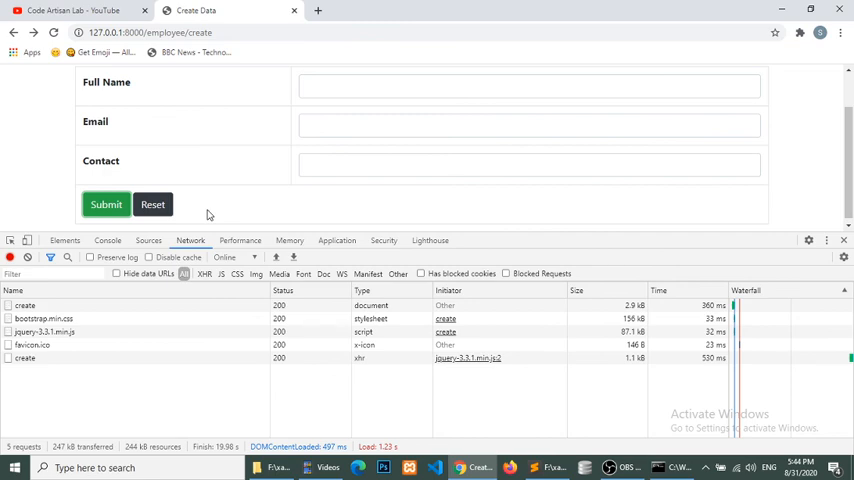
mouse_move(372, 156)
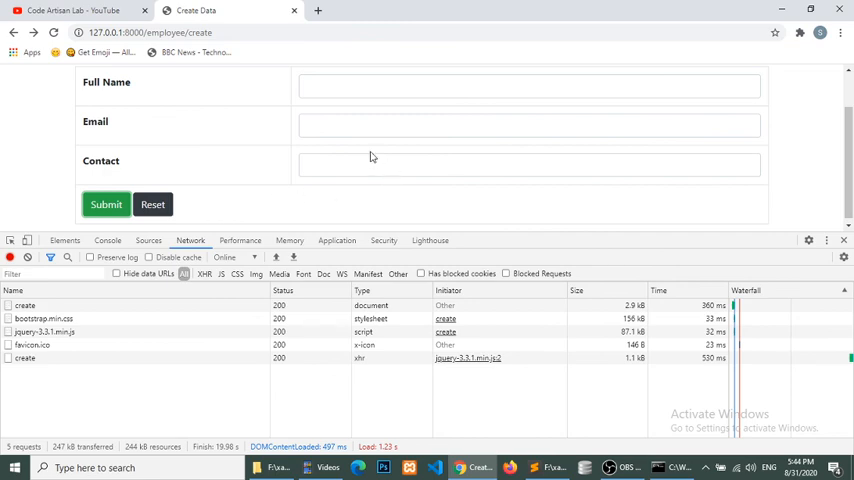
mouse_move(824, 180)
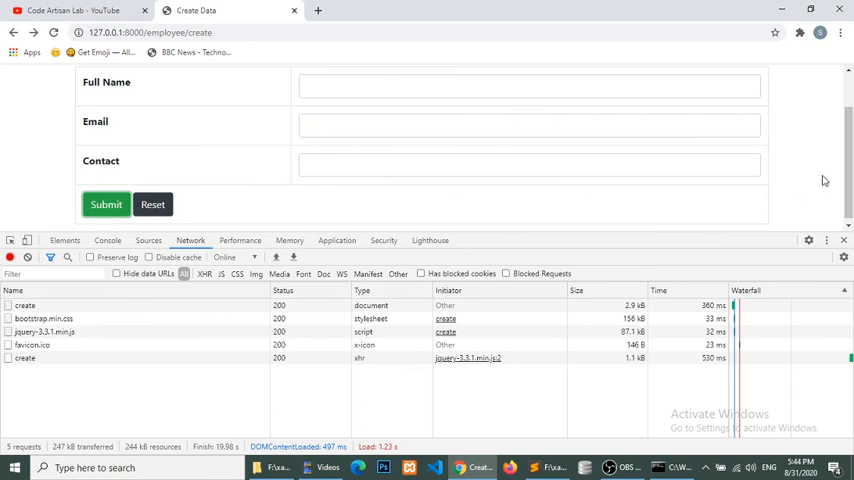
left_click(106, 204)
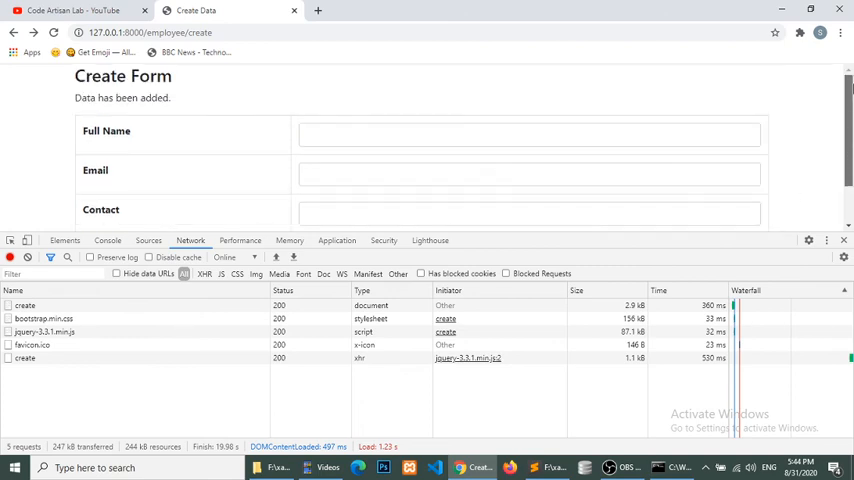
double_click(122, 96)
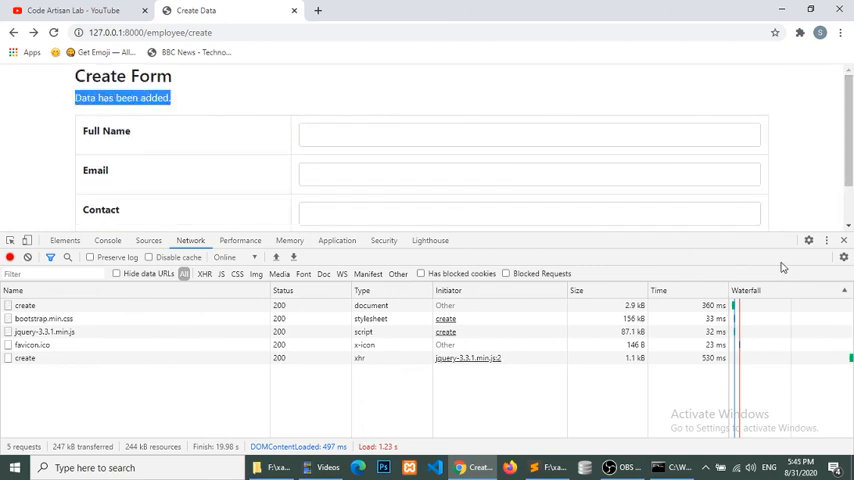